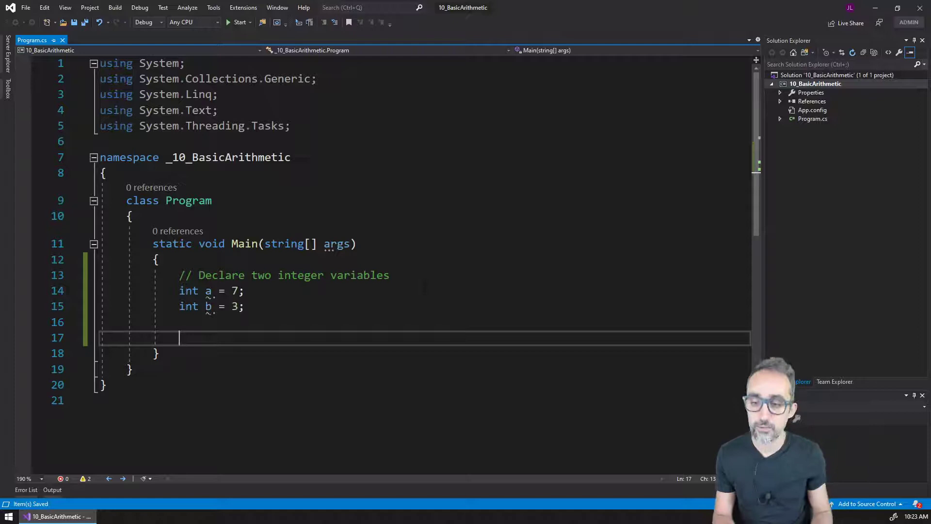
Declare int sum = a + b; inside Main and check the sum variable
type("su")
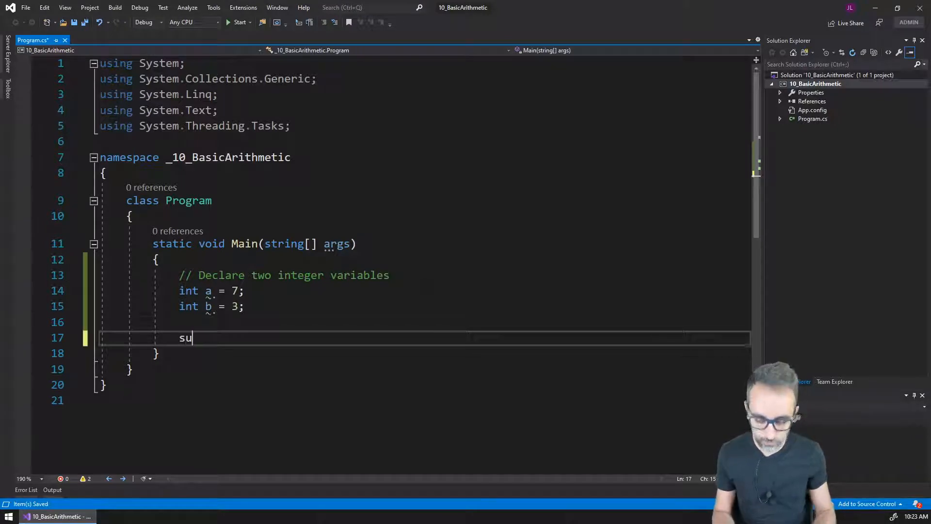
type("SuppressMessageAttribute =")
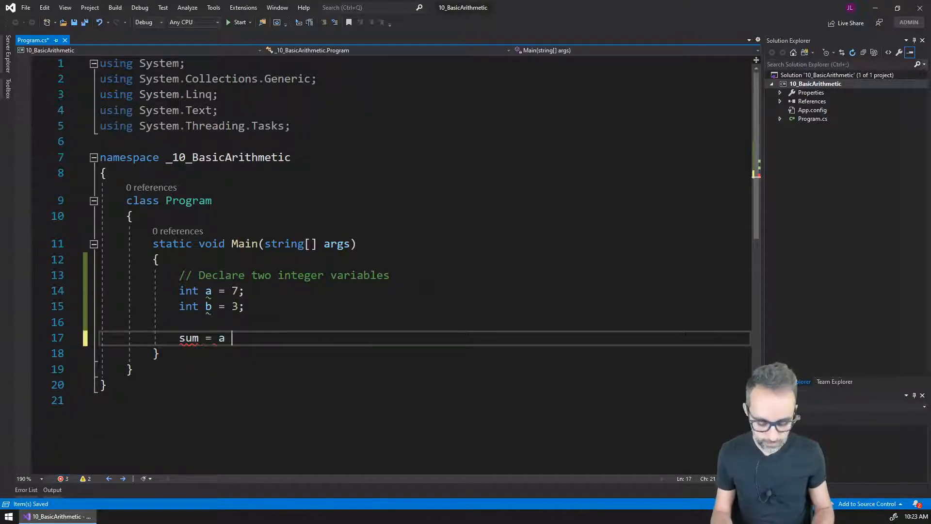
type("+ b;")
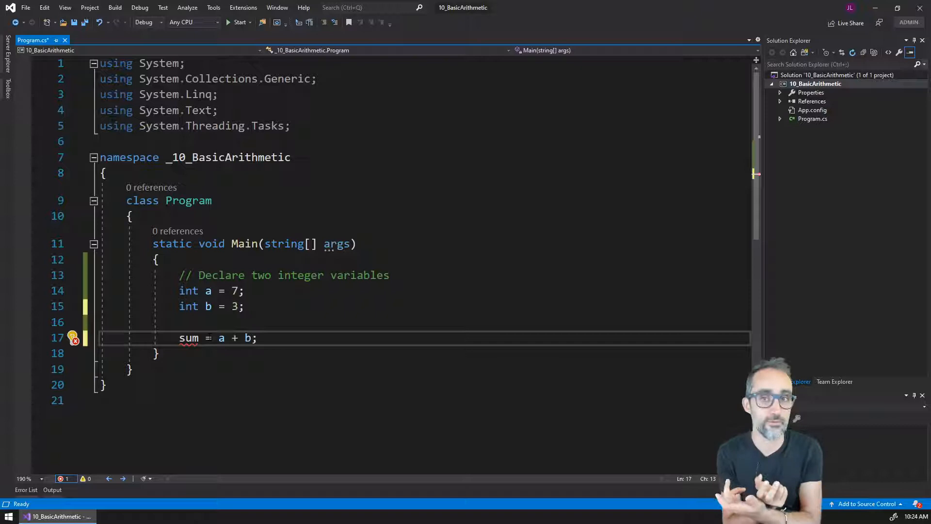
type("int")
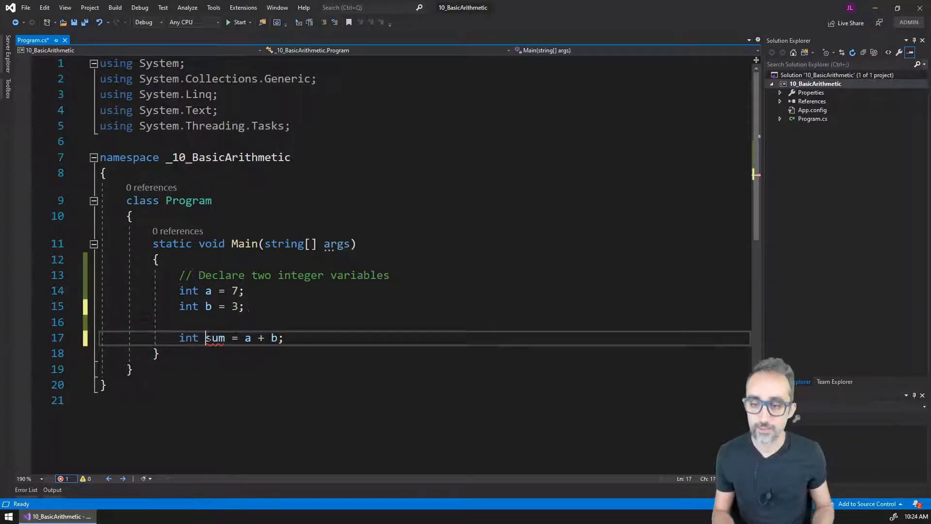
double_click(215, 337)
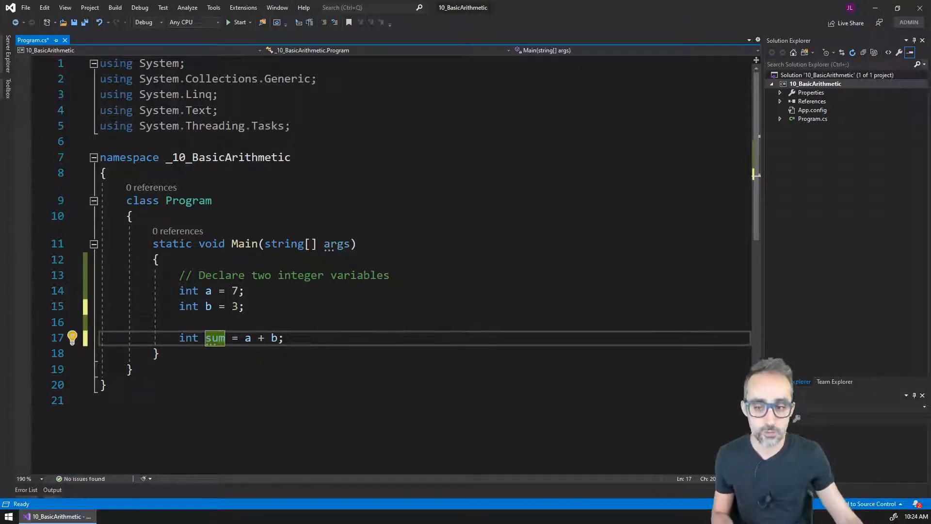
scroll("down", 3)
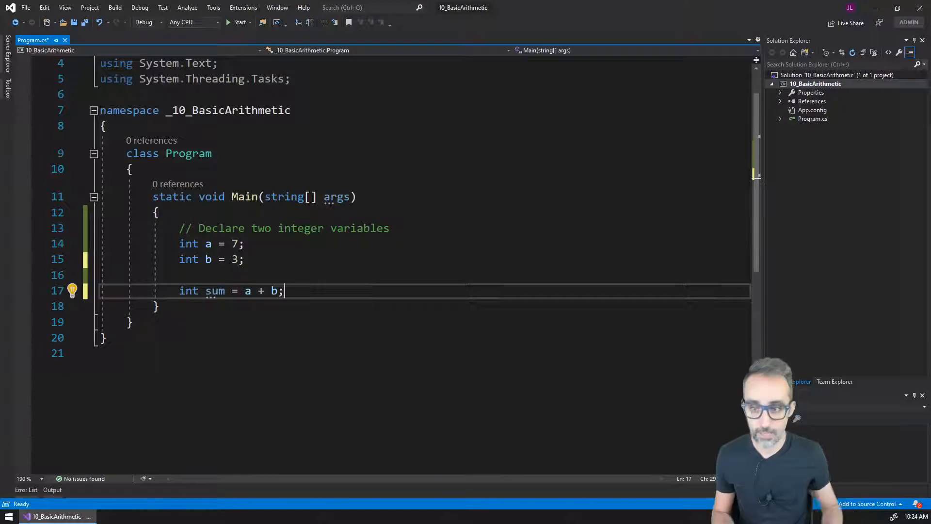
Add Console.WriteLine(sum); and Console.ReadKey(); at the end of Main
type("Console.")
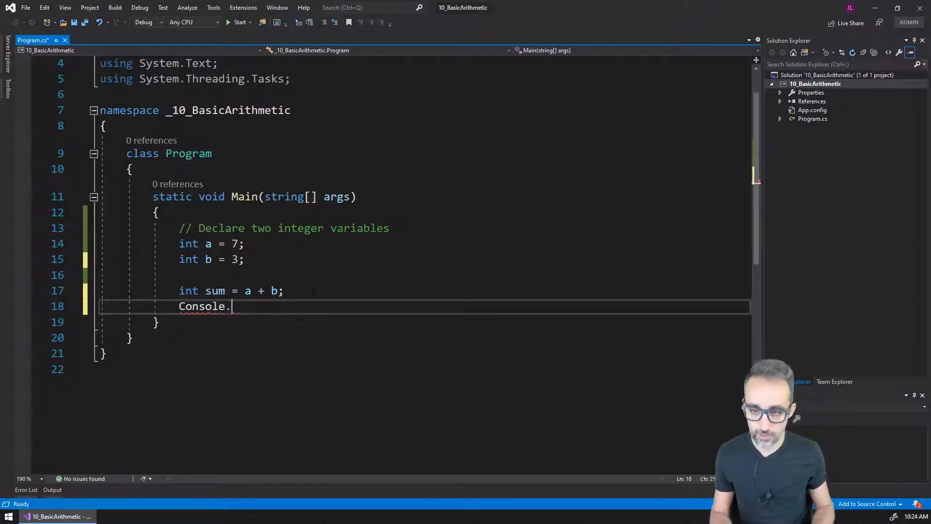
type("wri")
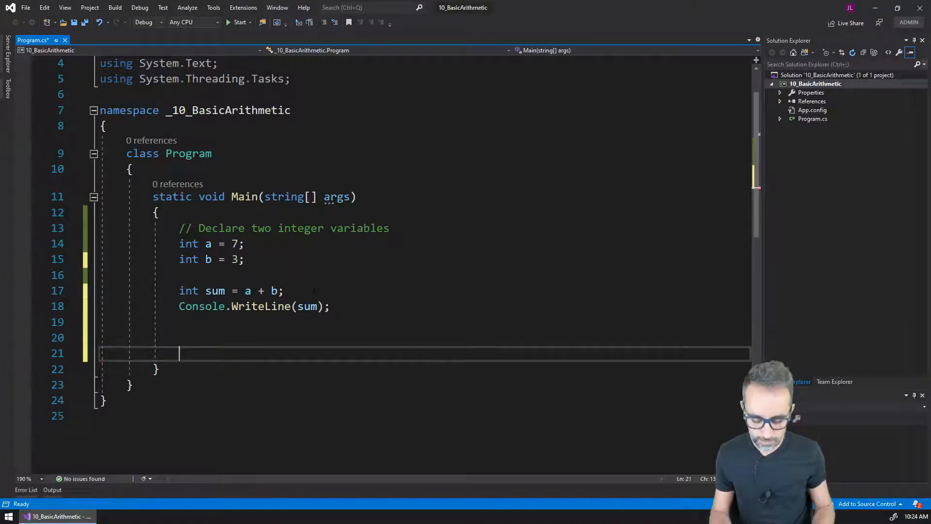
type("Console")
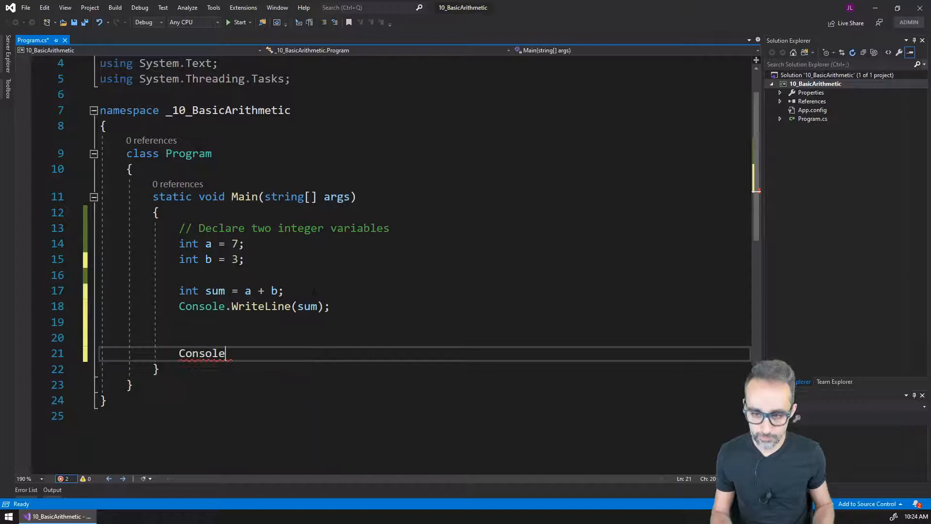
type(".r")
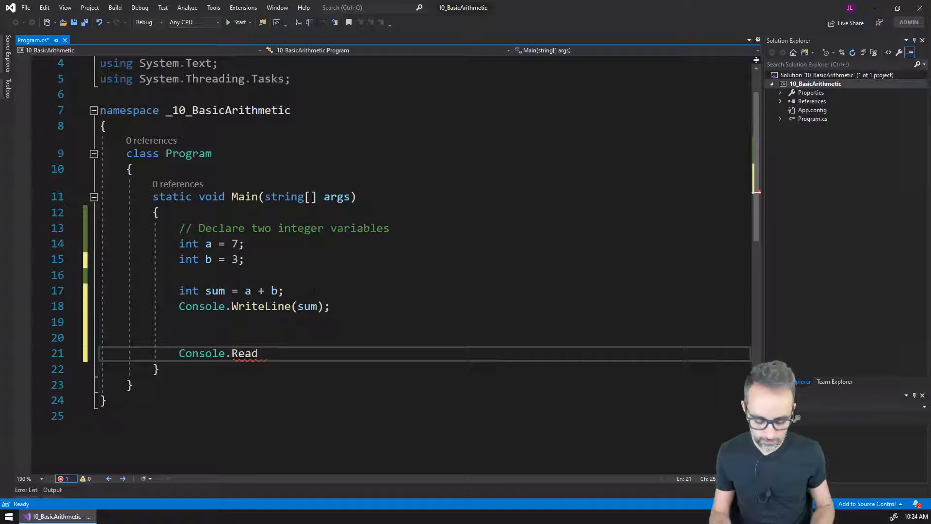
type("Key();")
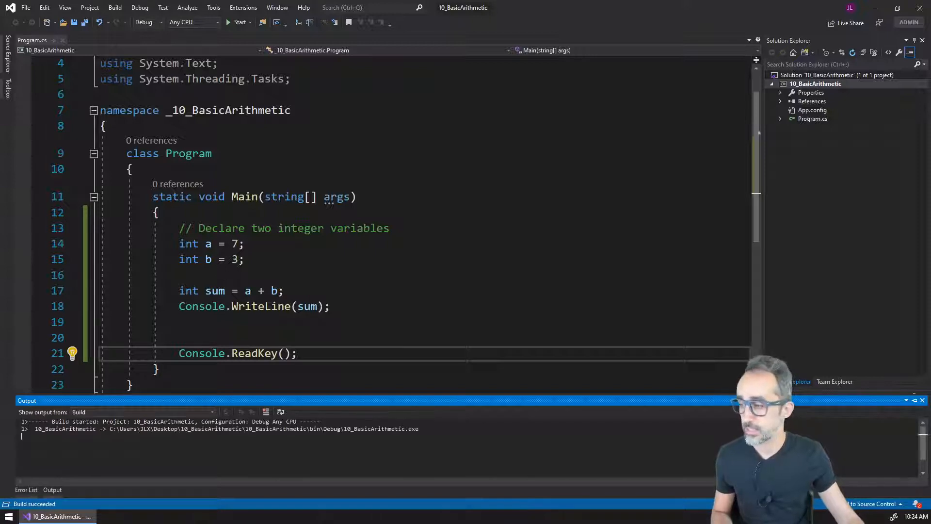
left_click(240, 22)
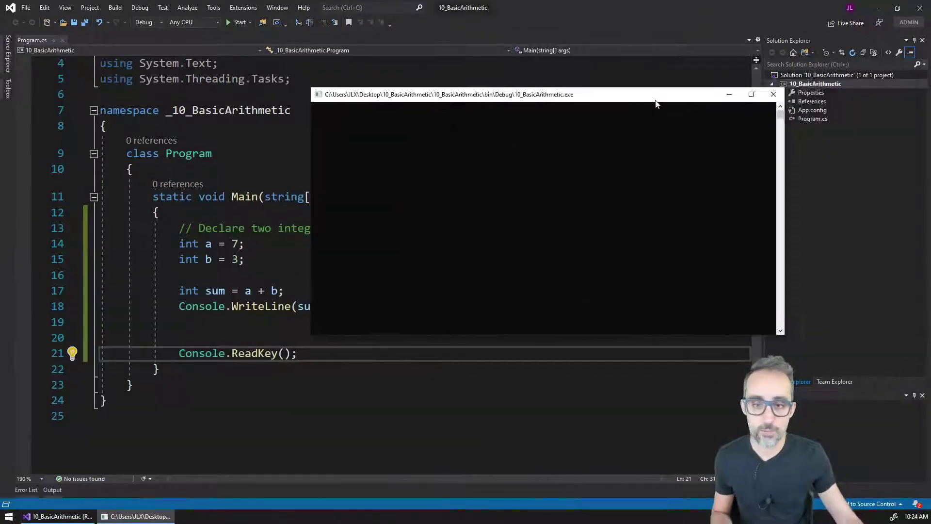
left_click(240, 22)
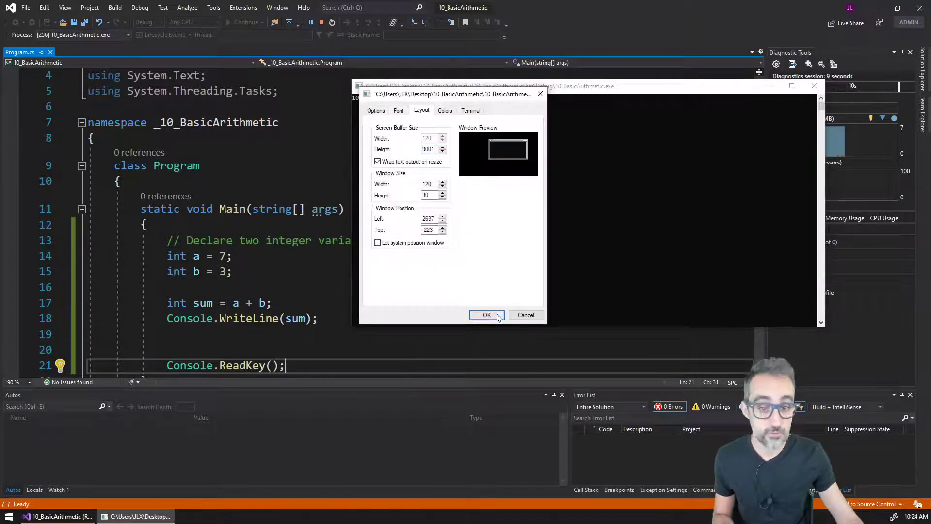
left_click(486, 314)
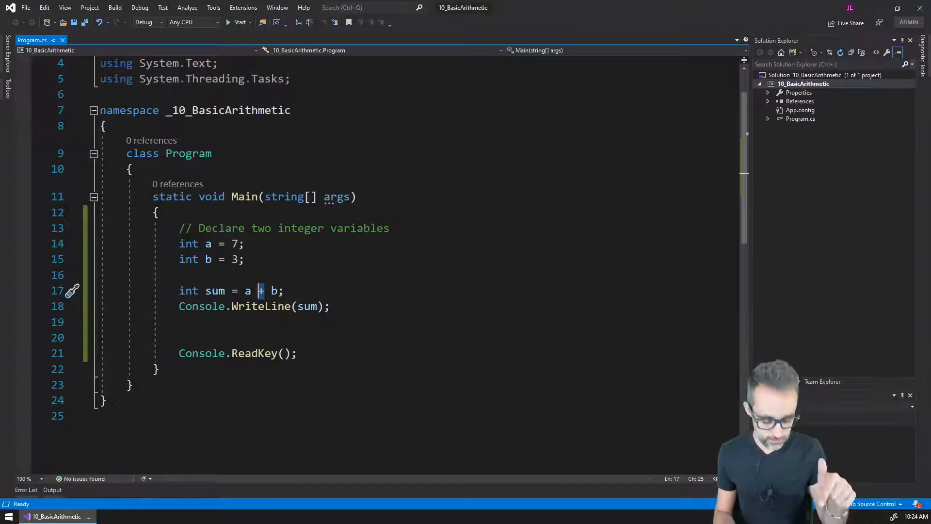
Declare int sub = a - b;, int mult = a * b; and int div = a / b; below the sum
left_click(266, 306)
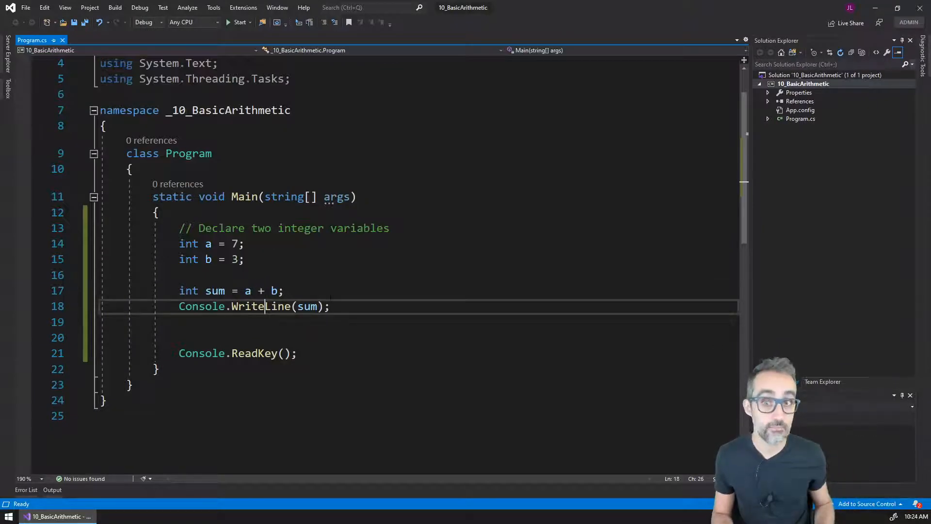
key("enter")
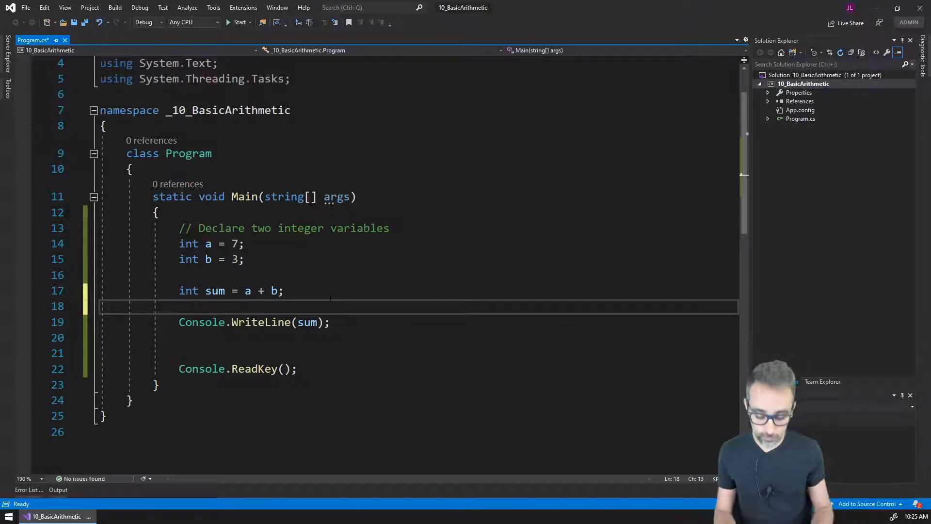
type("int")
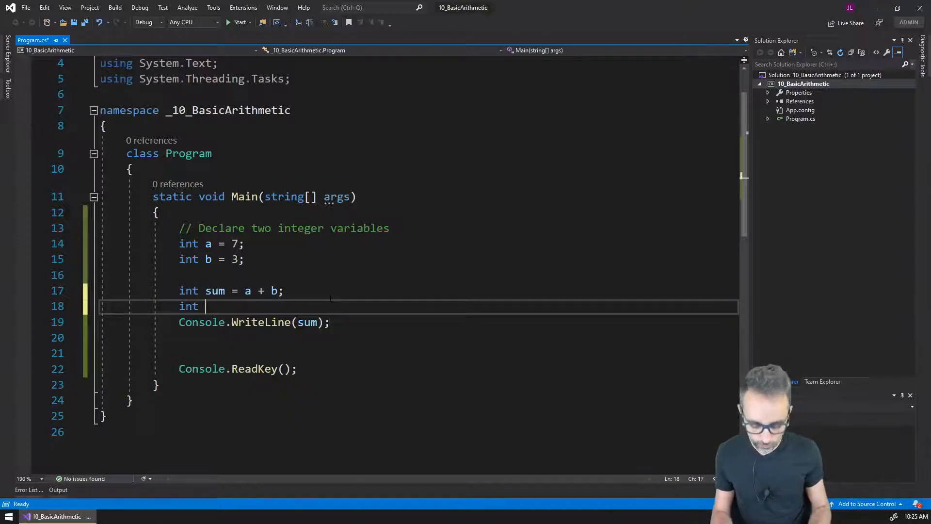
type("sub =")
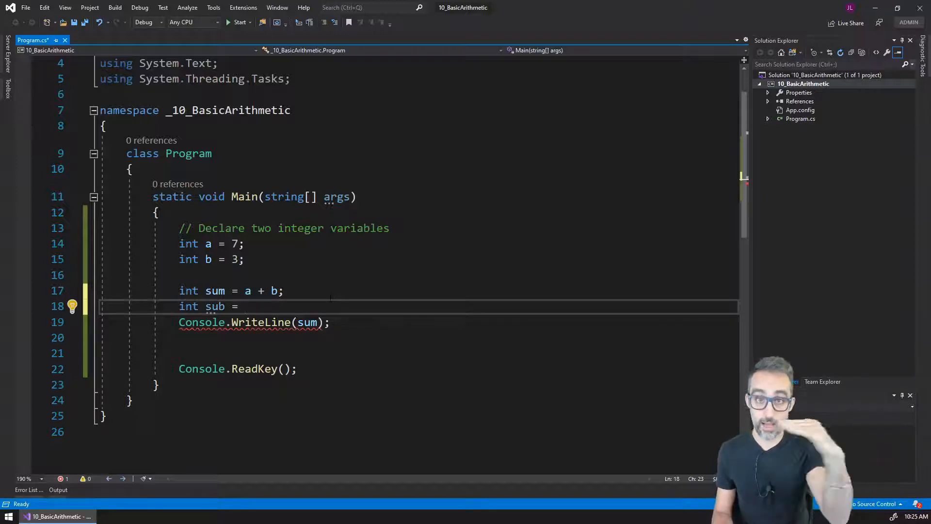
type("a - b;")
type("int")
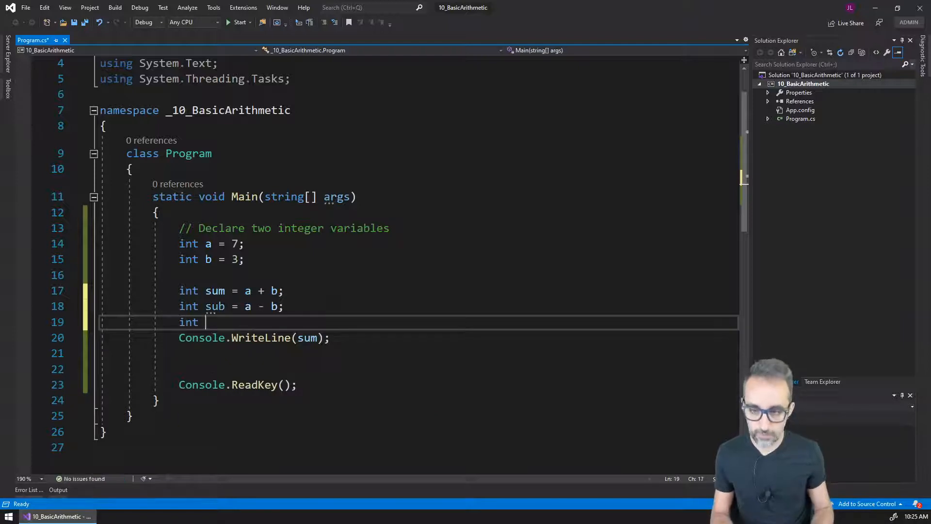
type("mult =")
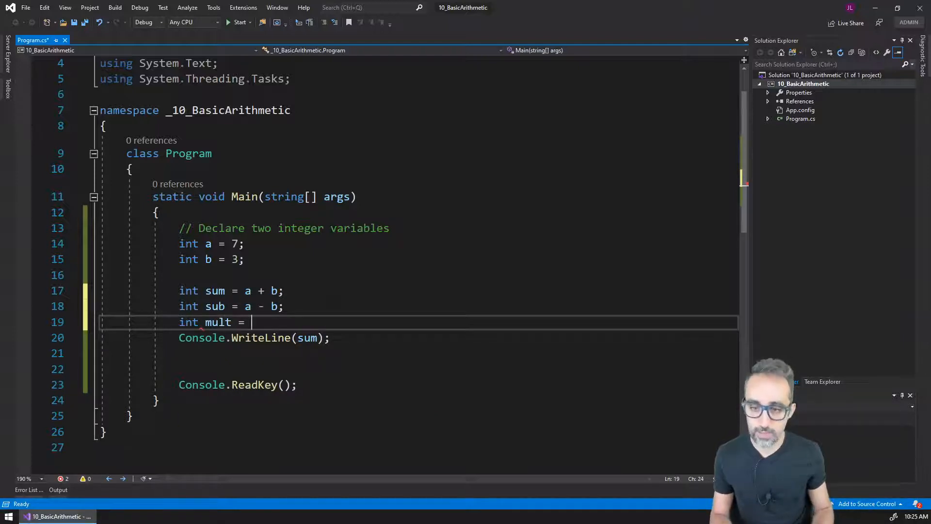
type("a *")
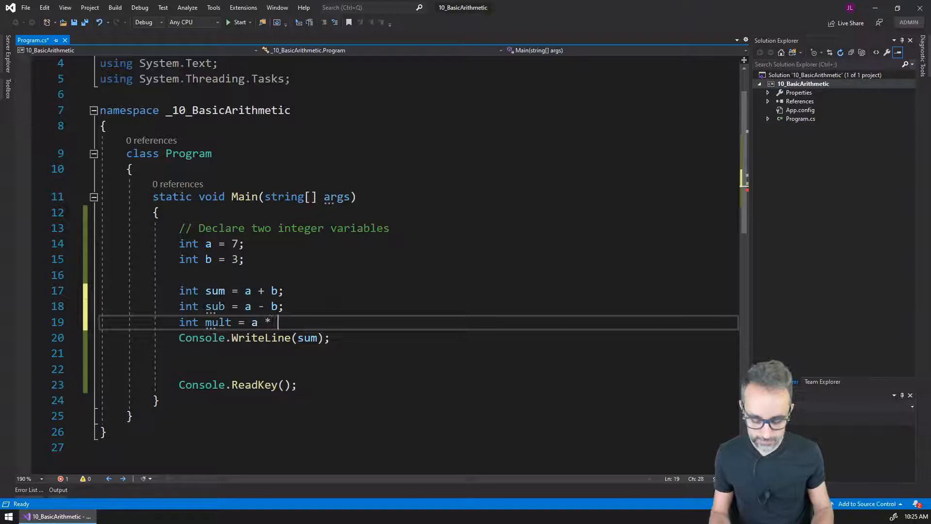
type("b;")
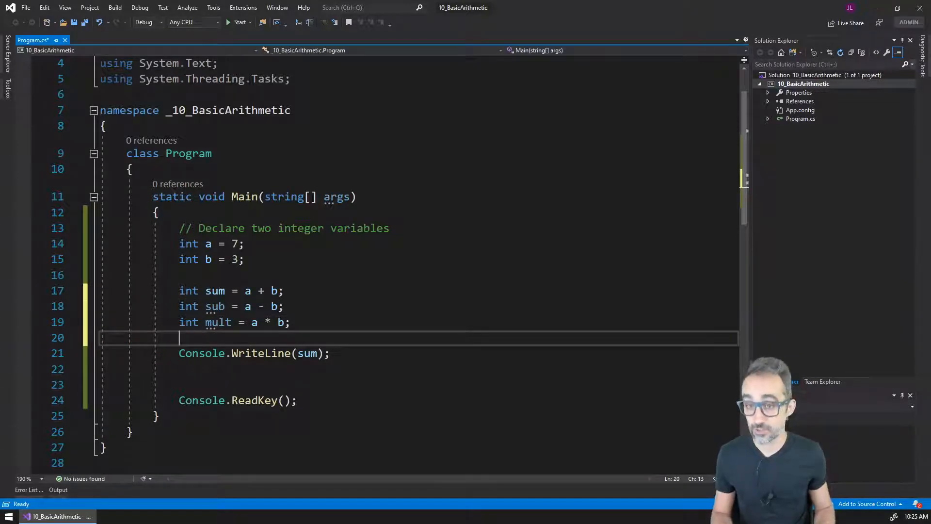
type("int")
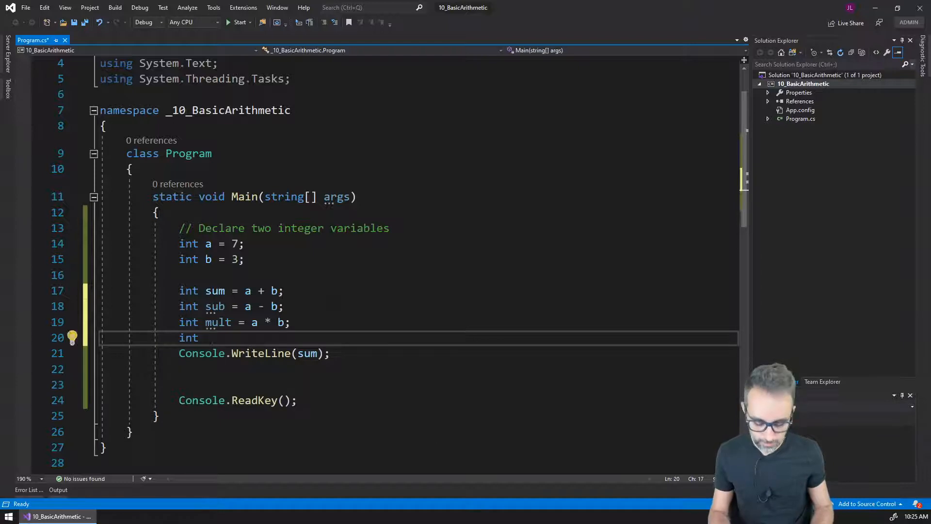
type("div = a /")
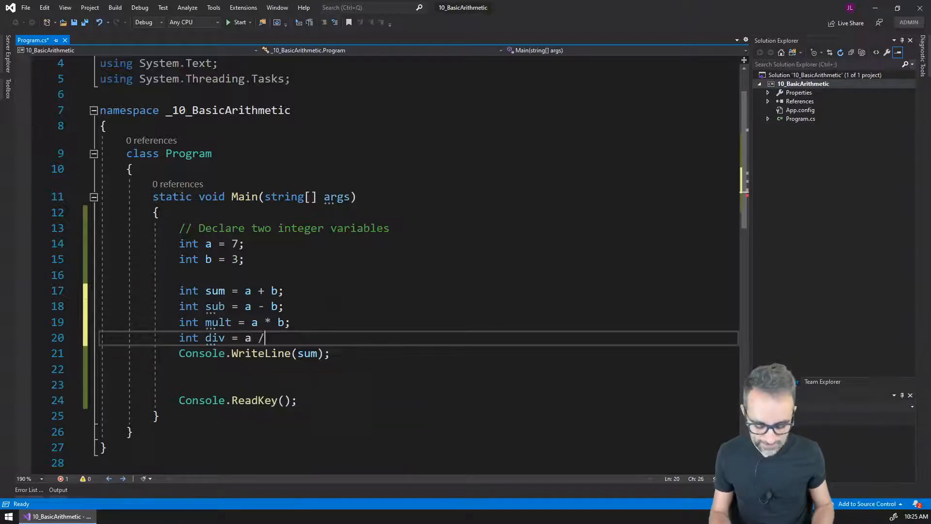
type("b;")
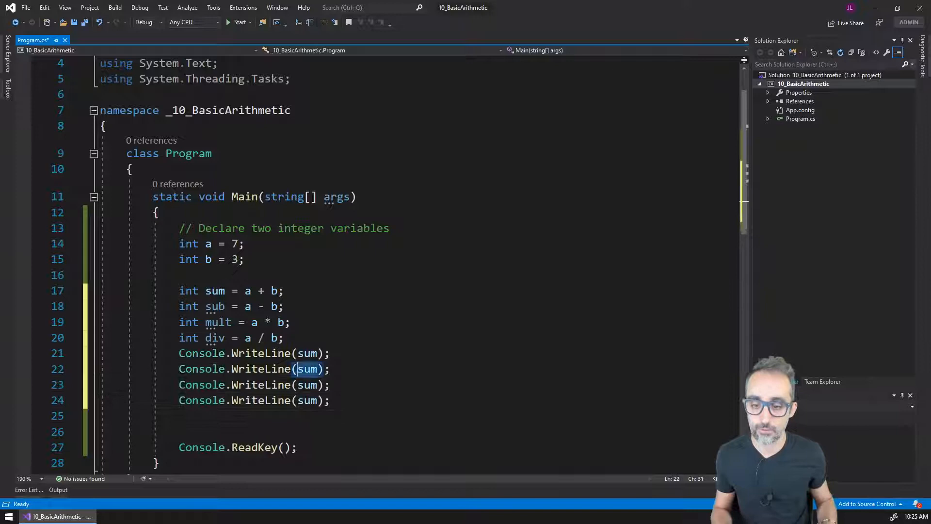
Change the duplicate WriteLine arguments to sub, mult and div
type("sub")
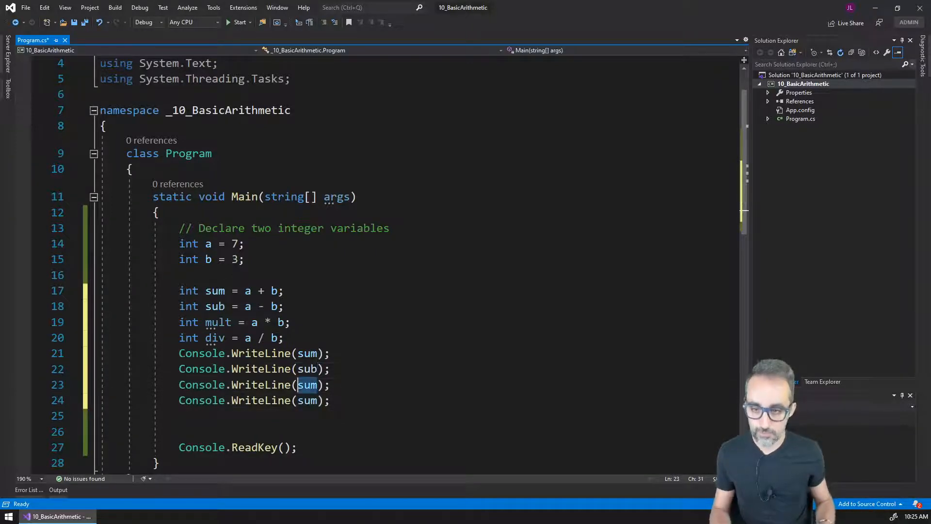
type("mult")
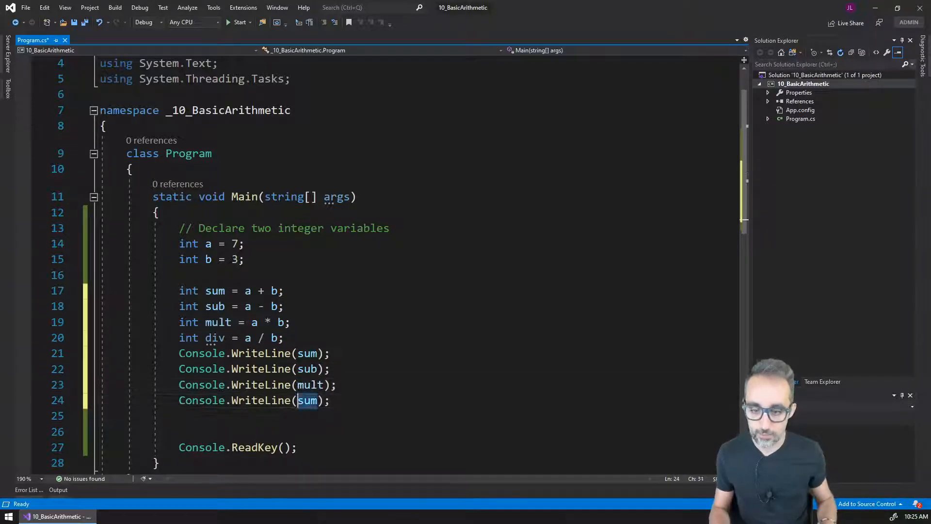
double_click(308, 400)
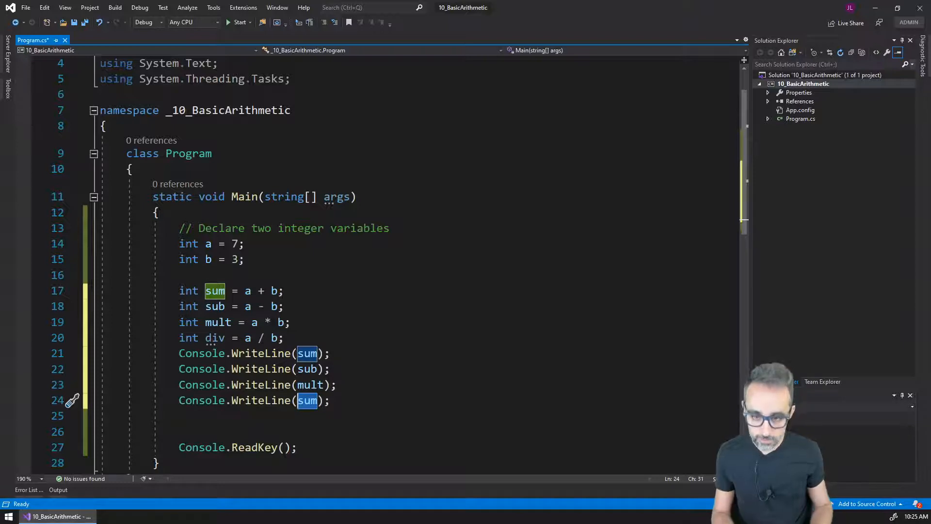
type("div")
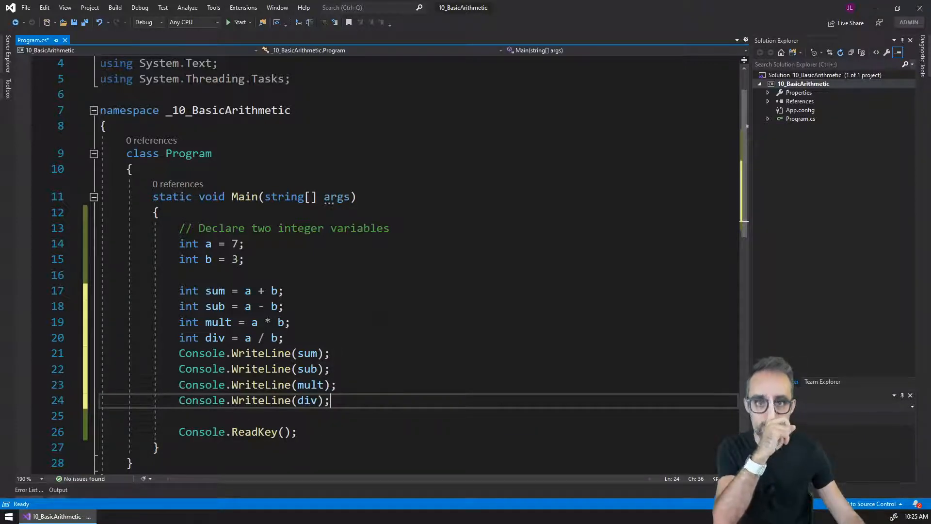
Highlight the sub and div variables with their uses and tidy the lines before ReadKey
double_click(215, 290)
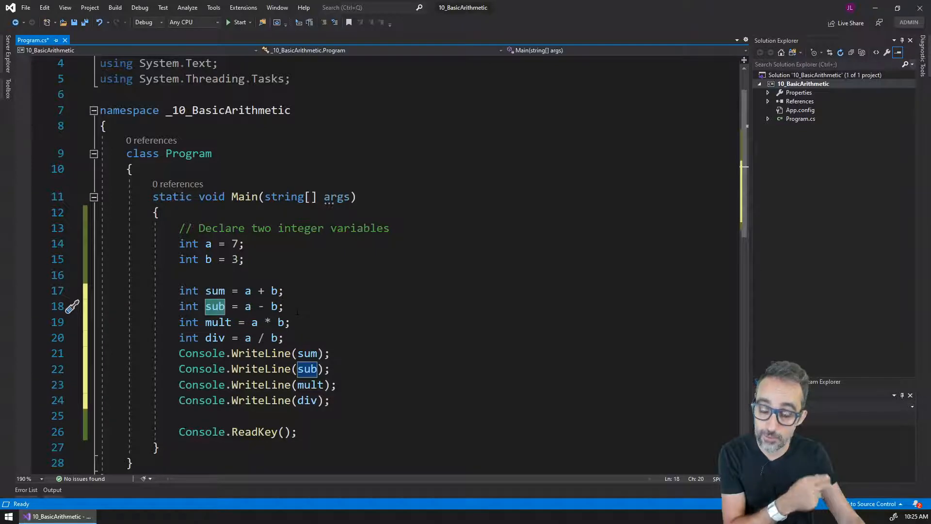
left_click(217, 322)
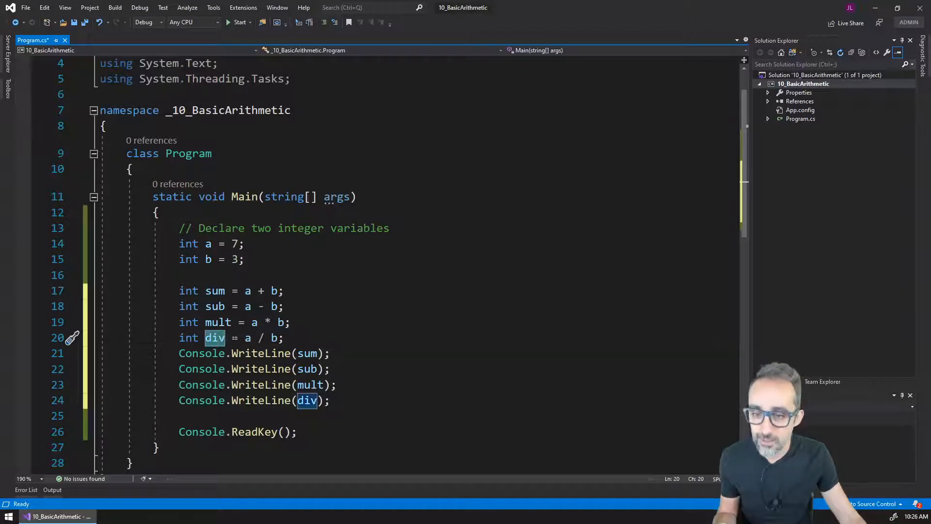
left_click(247, 337)
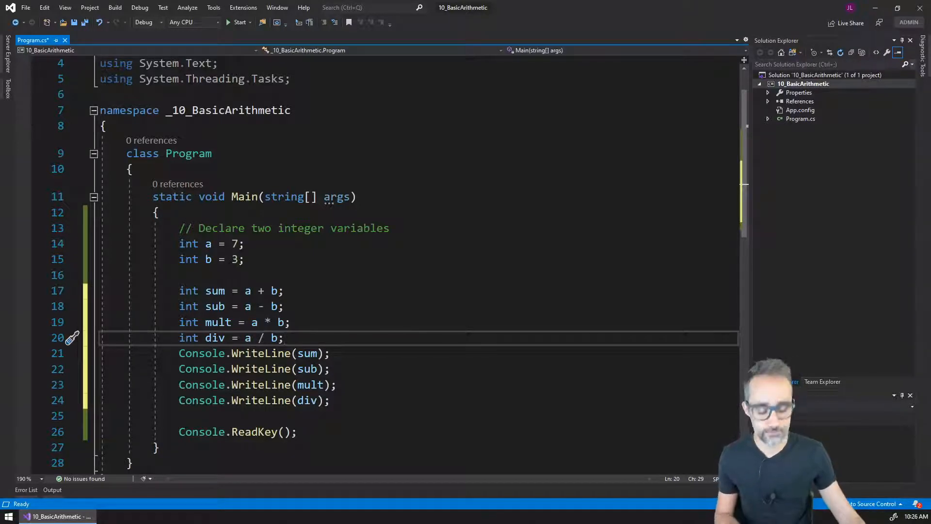
Run the program so the console shows 10, 4, 21 and 2
left_click(239, 22)
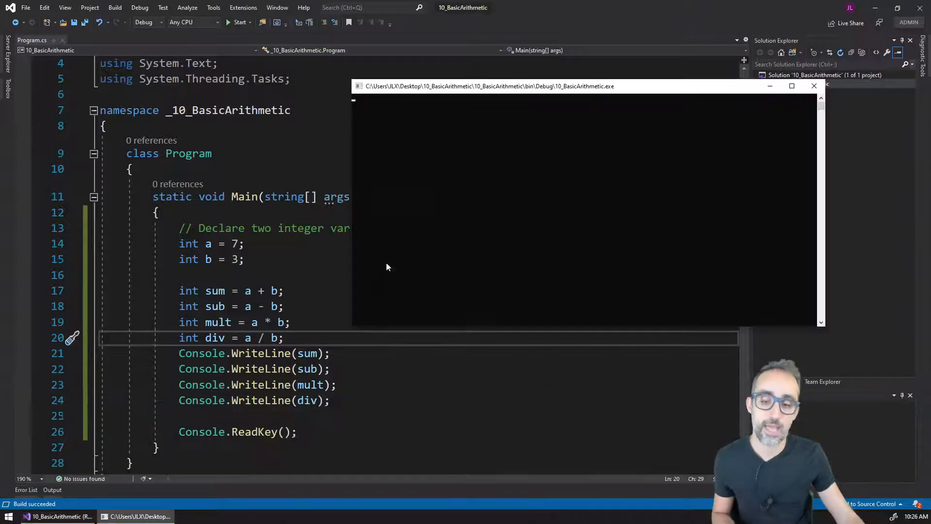
left_click(239, 22)
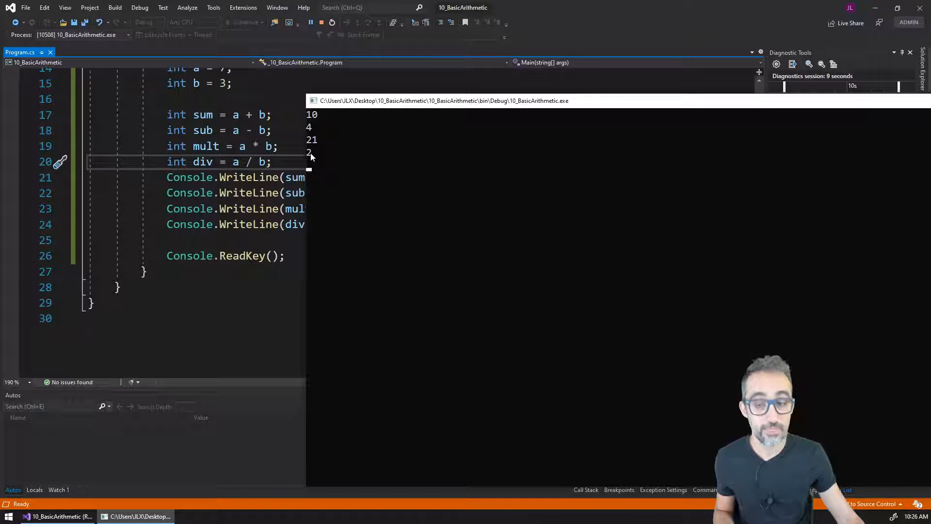
mouse_move(241, 178)
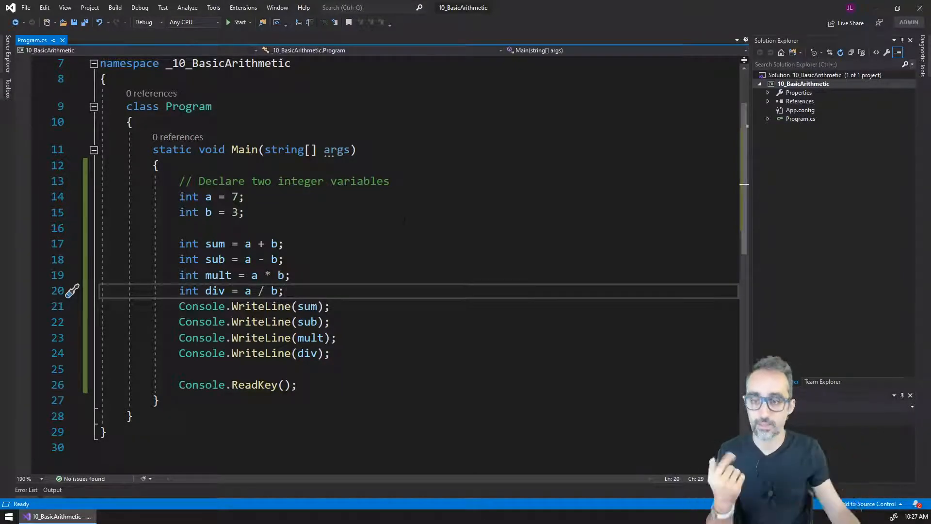
Return to the code and select the value 7 assigned to a
double_click(215, 290)
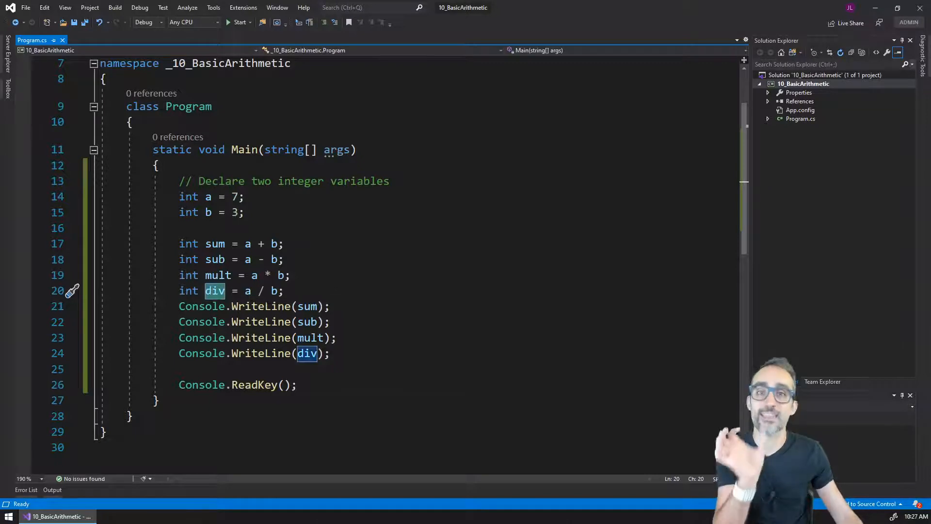
mouse_move(307, 320)
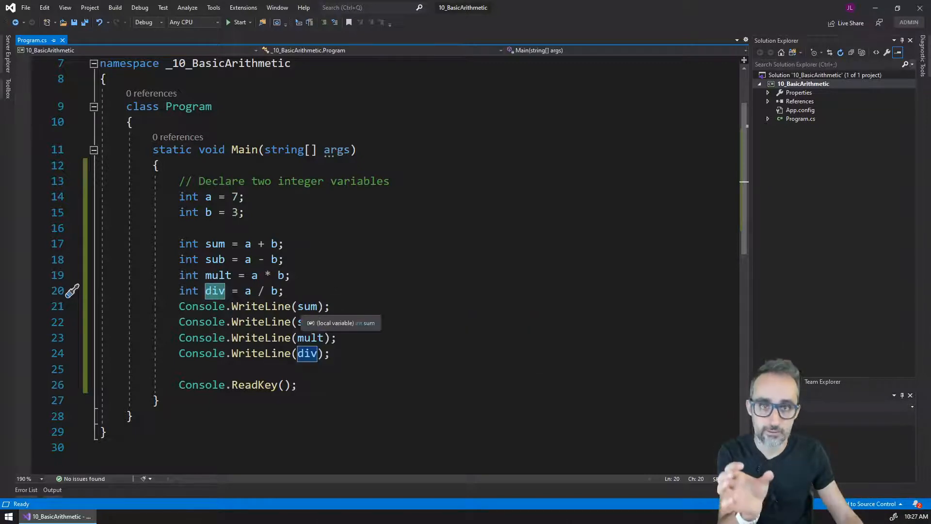
left_click(278, 290)
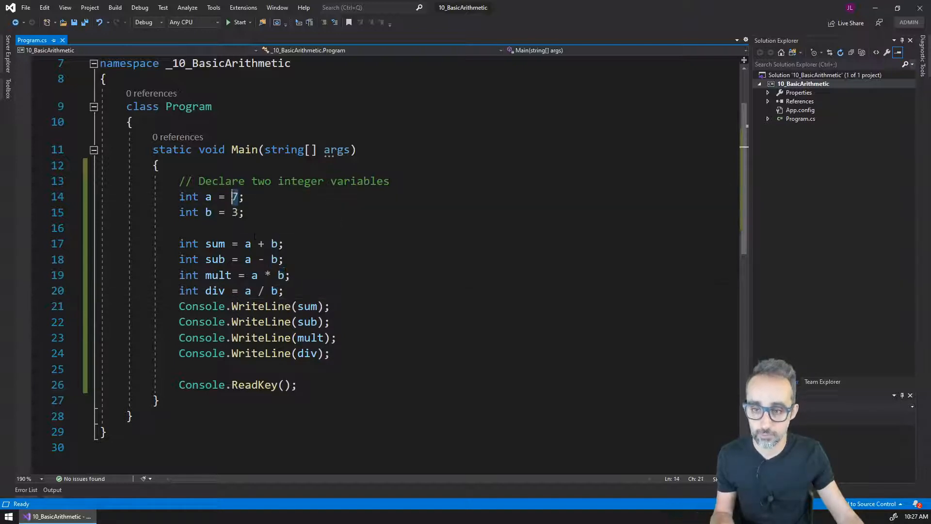
Set a to 8 instead of 7
type("8")
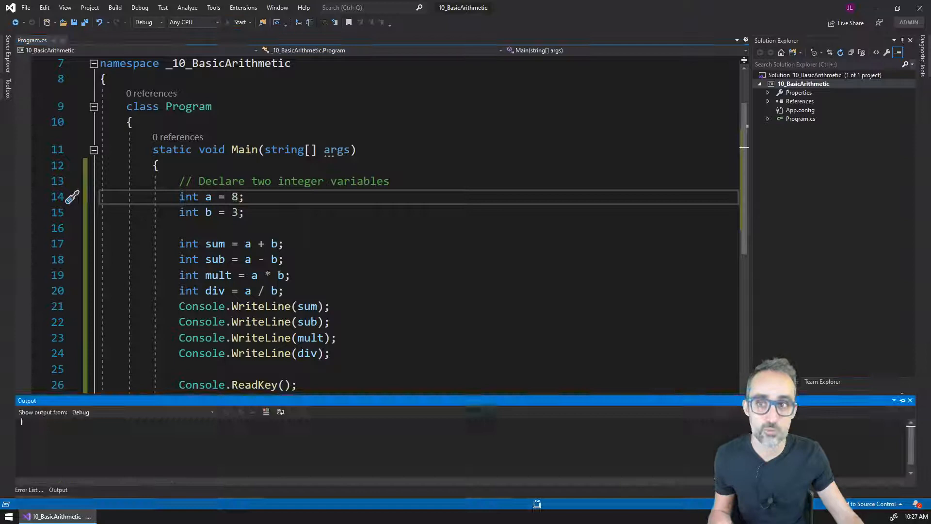
left_click(241, 22)
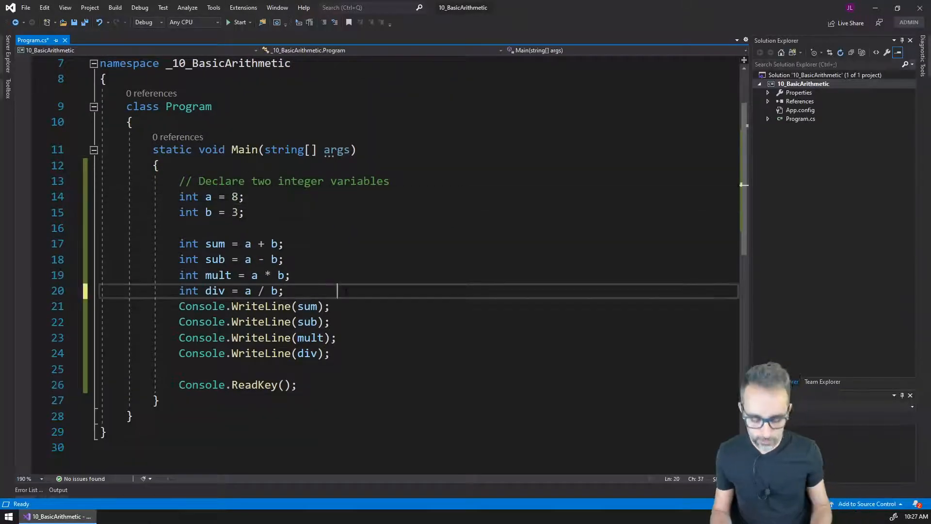
Add the comment '// beware of integer division!!!!' after the div line, with blank lines below
type("// beware of intege")
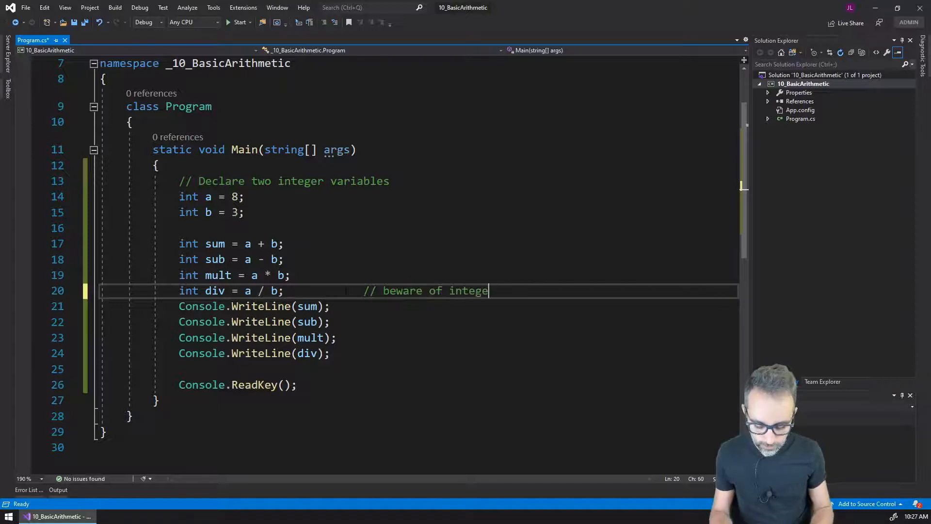
type("r division!!!!")
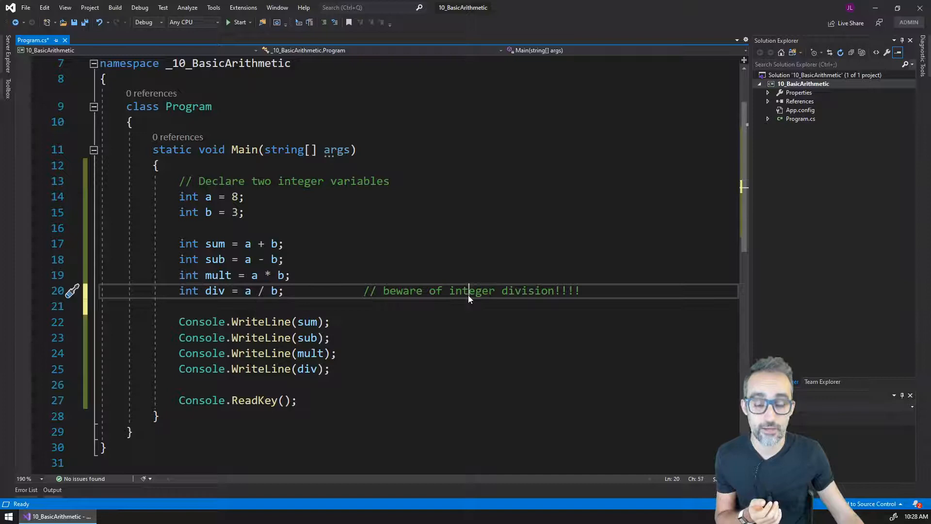
double_click(472, 289)
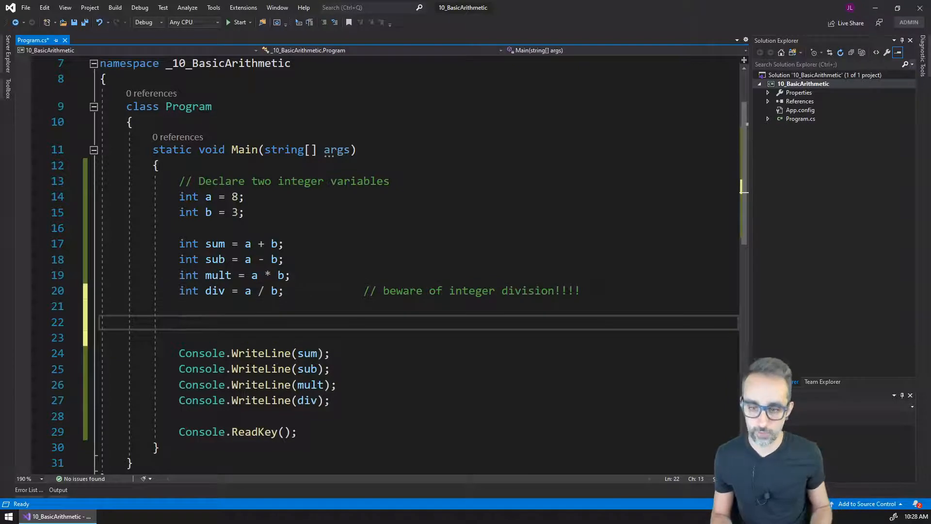
Declare double realDiv = a / b; and print it with Console.WriteLine(realDiv);
type("double")
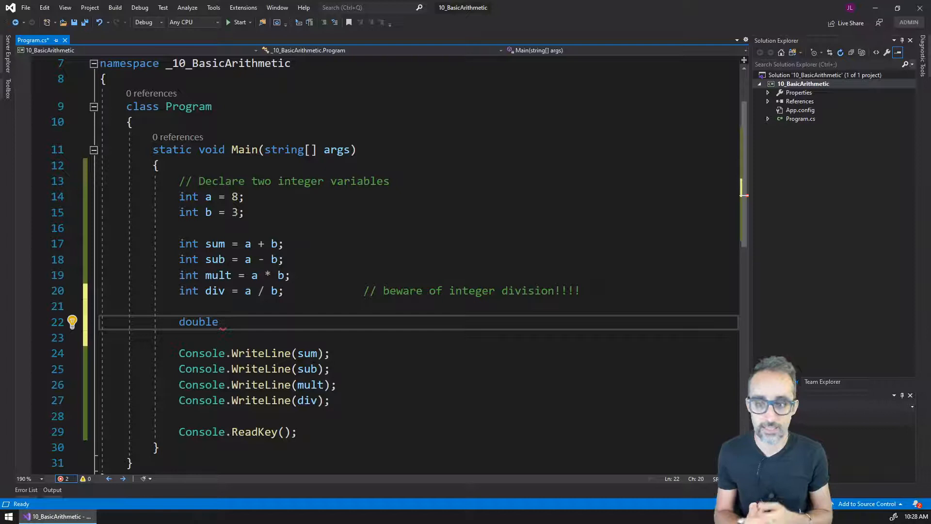
type("di")
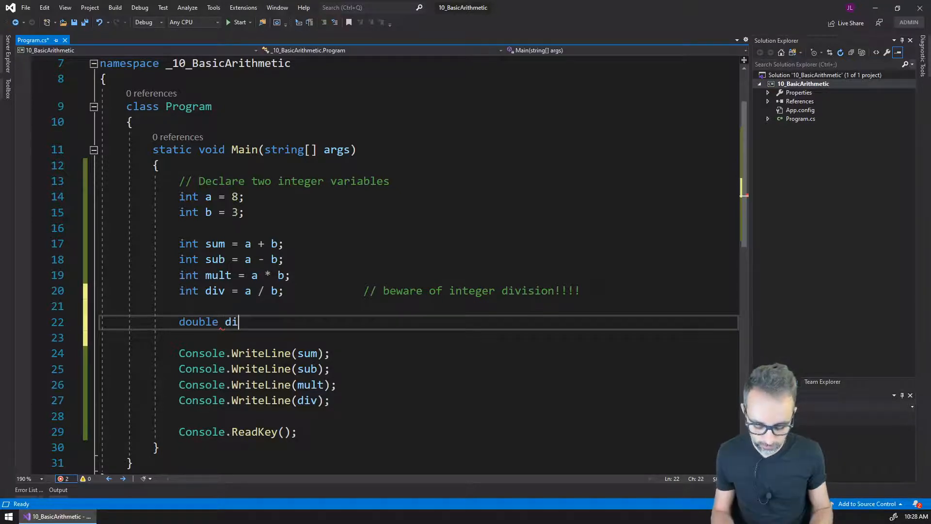
type("real")
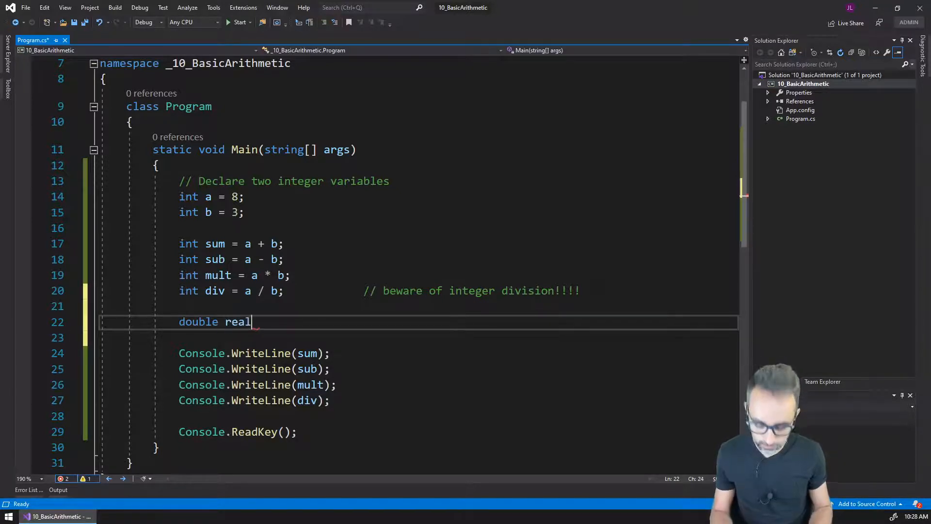
type("Div = a")
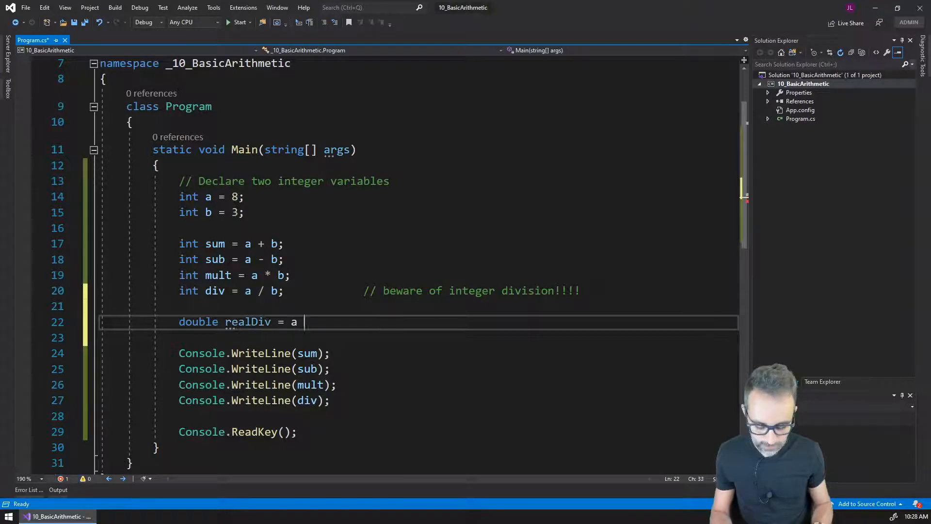
type("/ b;")
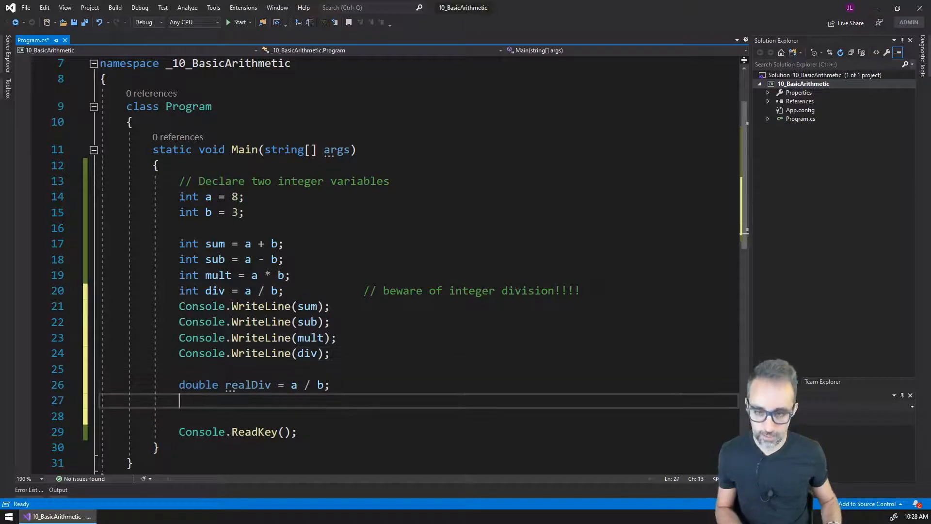
type("Console.WriteLine(div);")
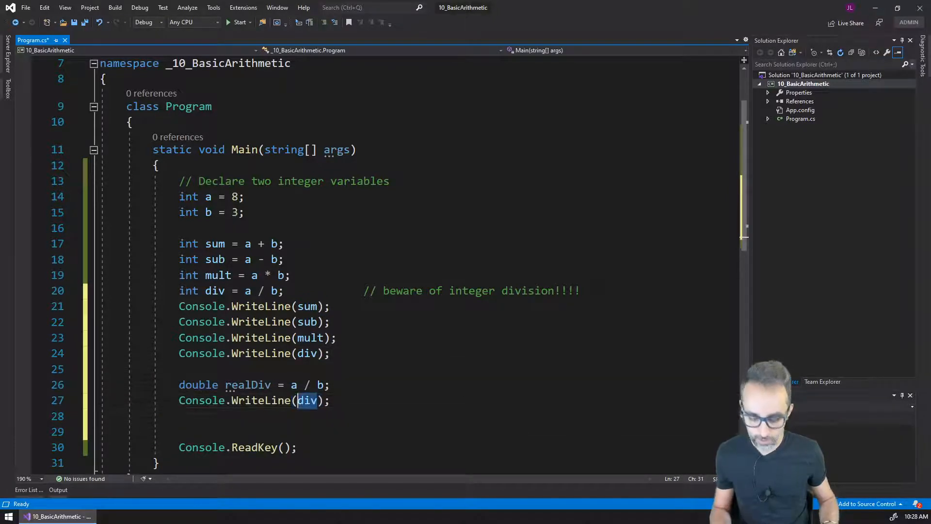
type("realDiv")
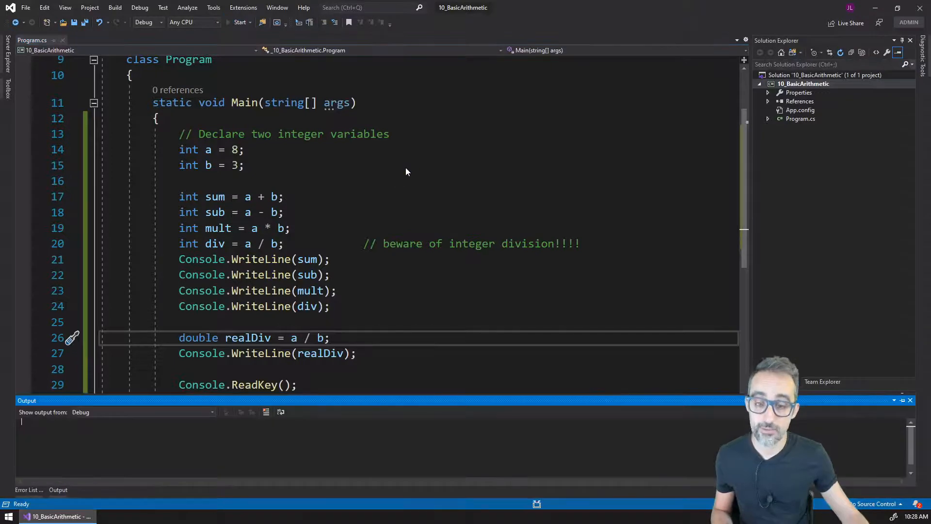
left_click(241, 23)
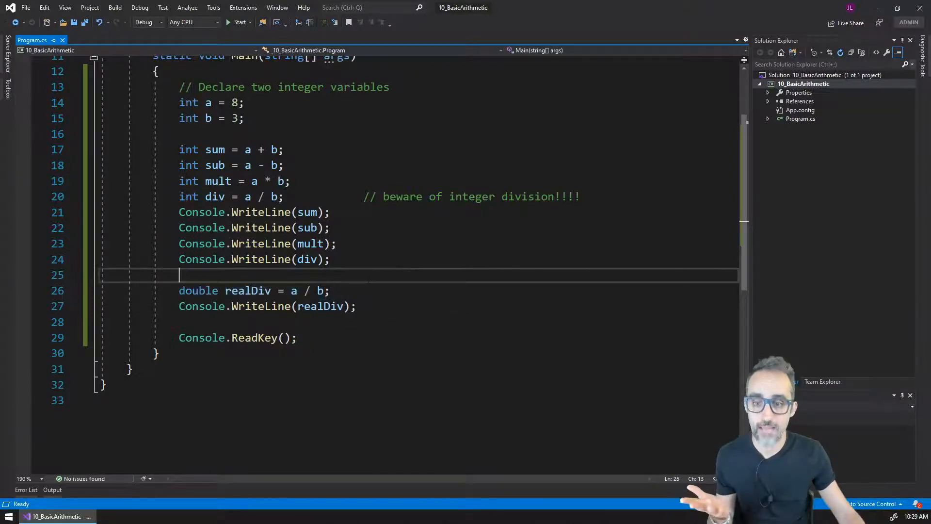
left_click(280, 290)
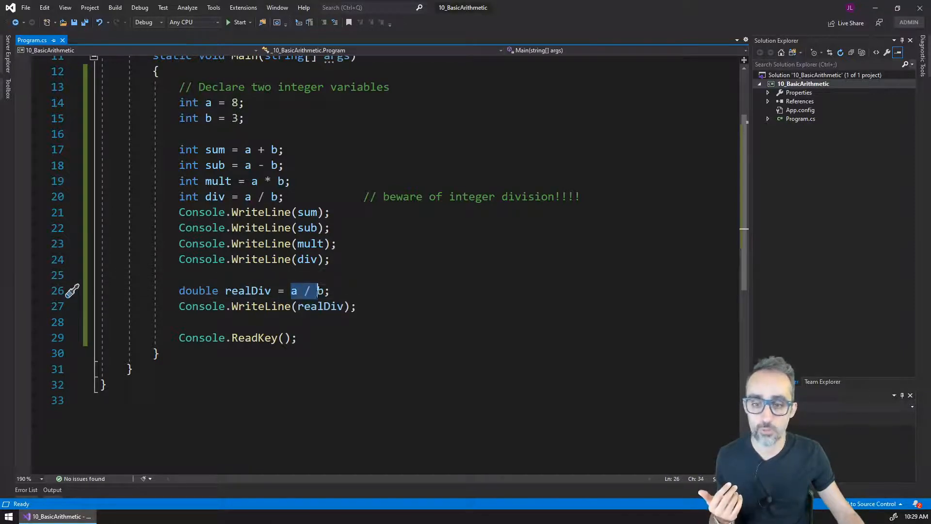
double_click(247, 290)
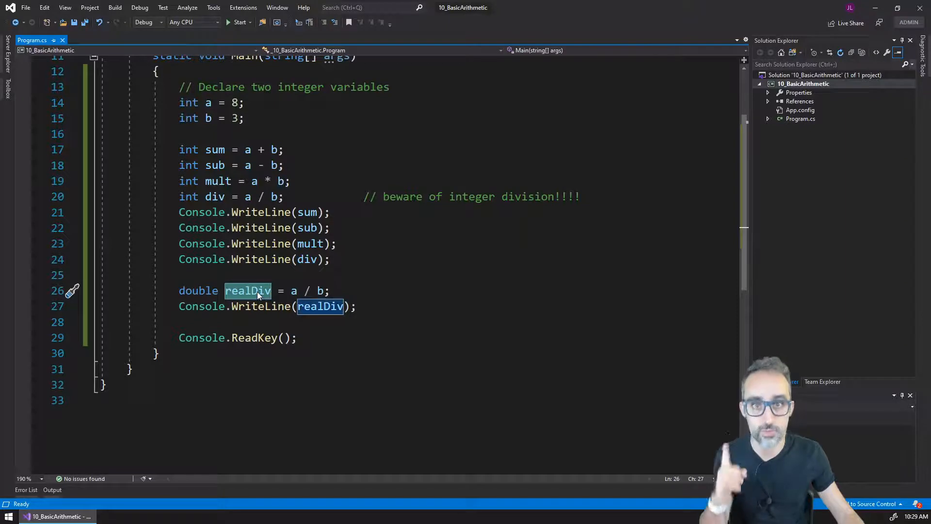
left_click(184, 274)
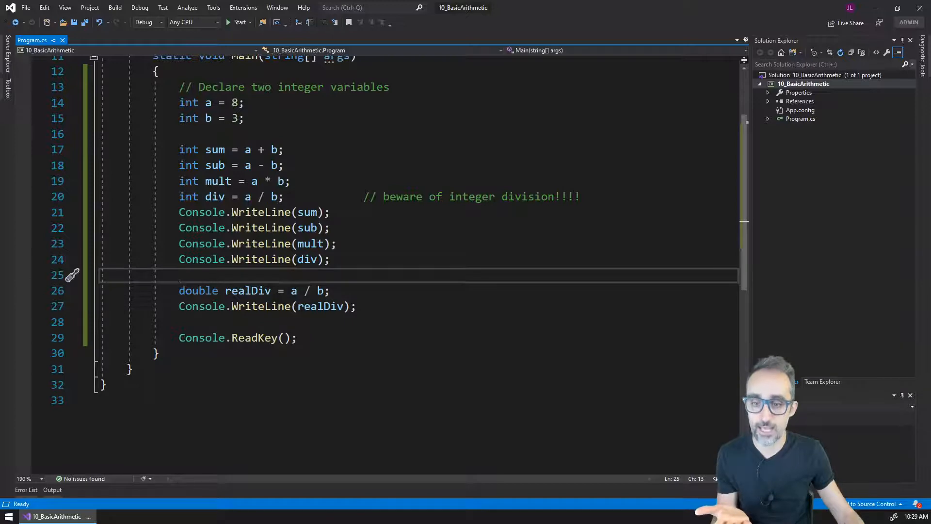
double_click(319, 290)
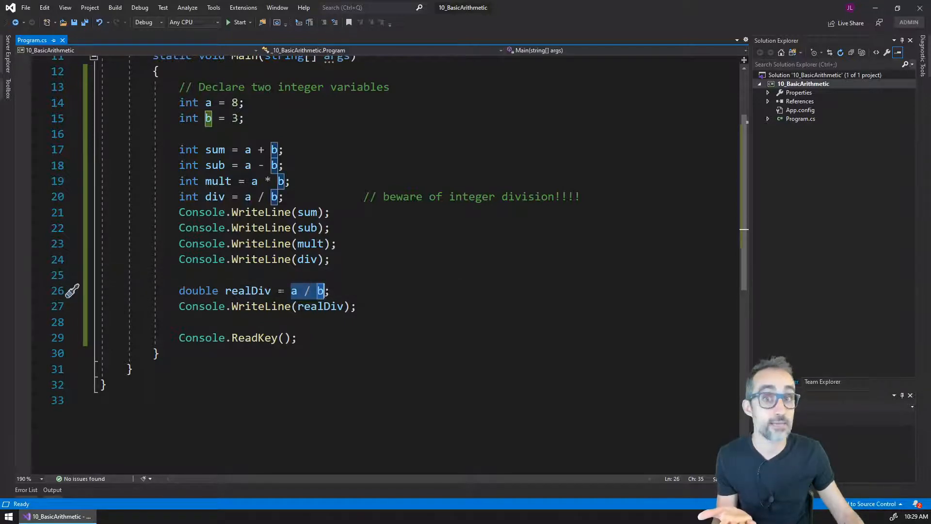
mouse_move(293, 290)
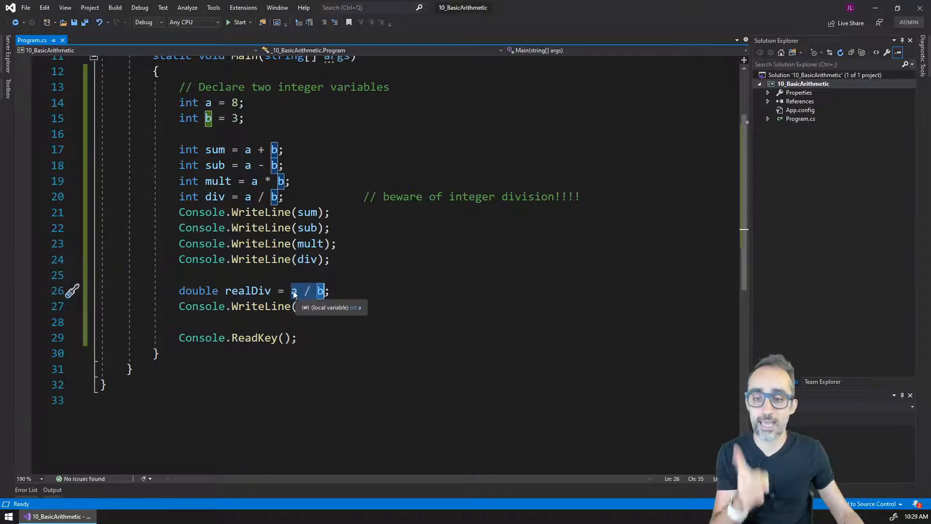
mouse_move(307, 290)
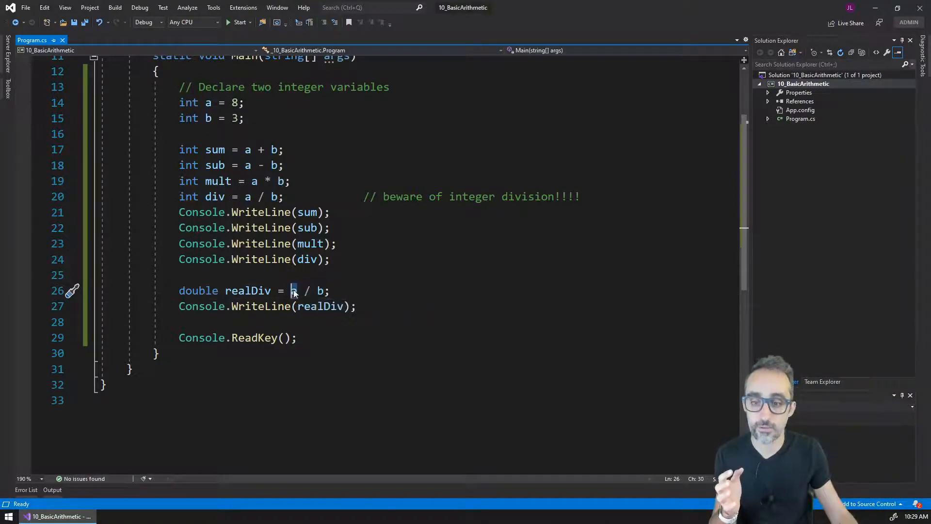
left_click(319, 290)
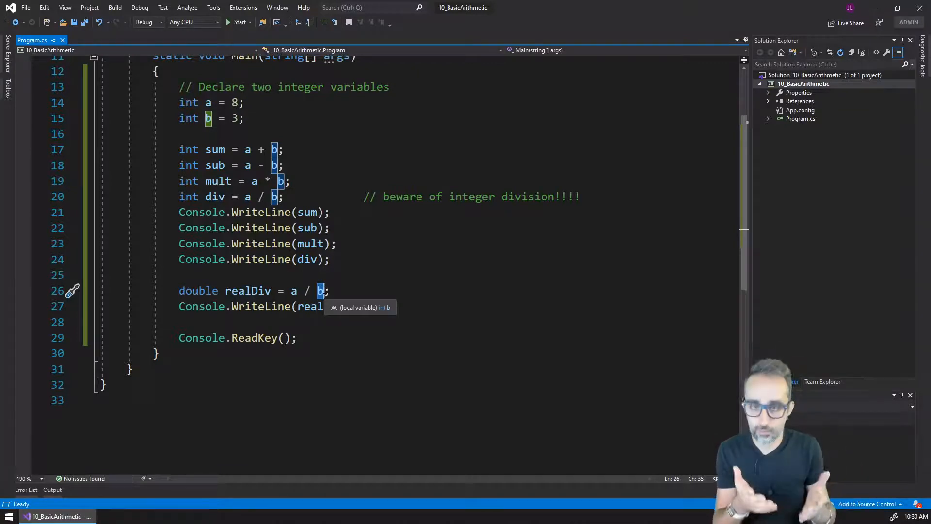
left_click(258, 290)
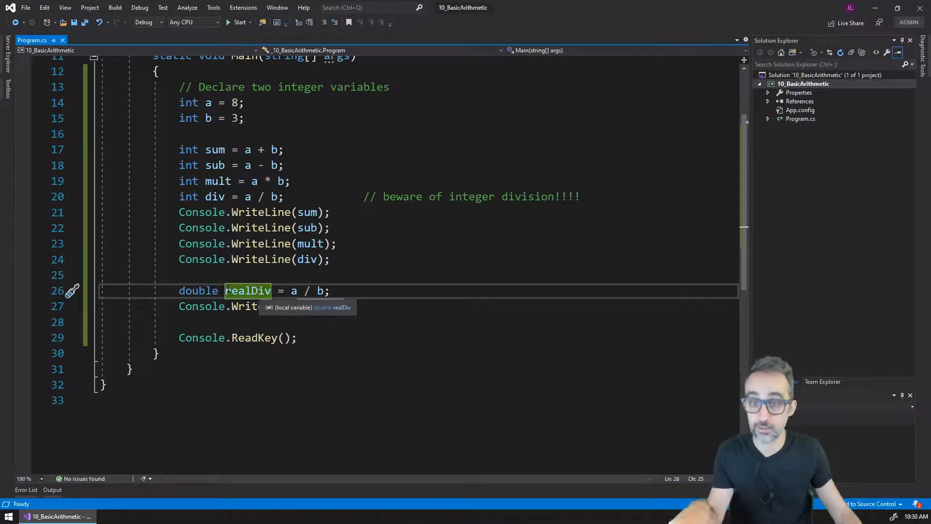
double_click(198, 290)
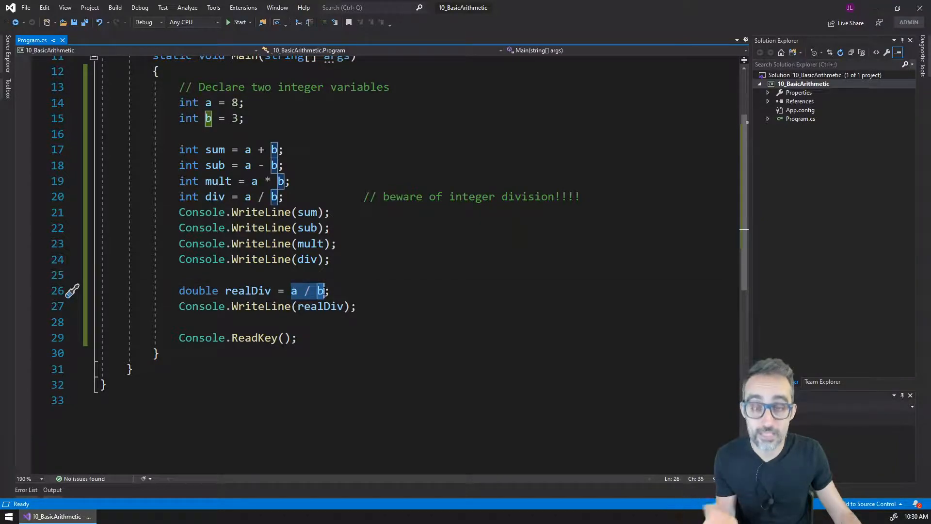
mouse_move(321, 289)
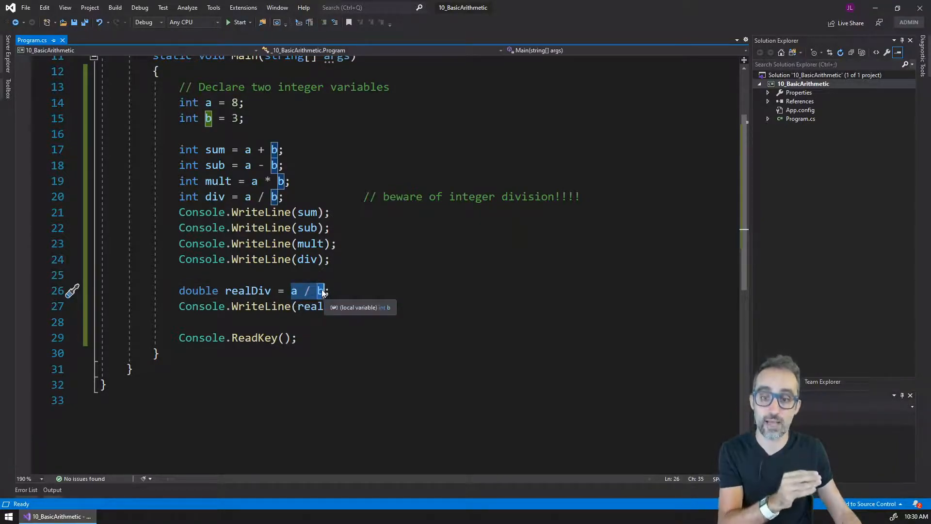
mouse_move(293, 289)
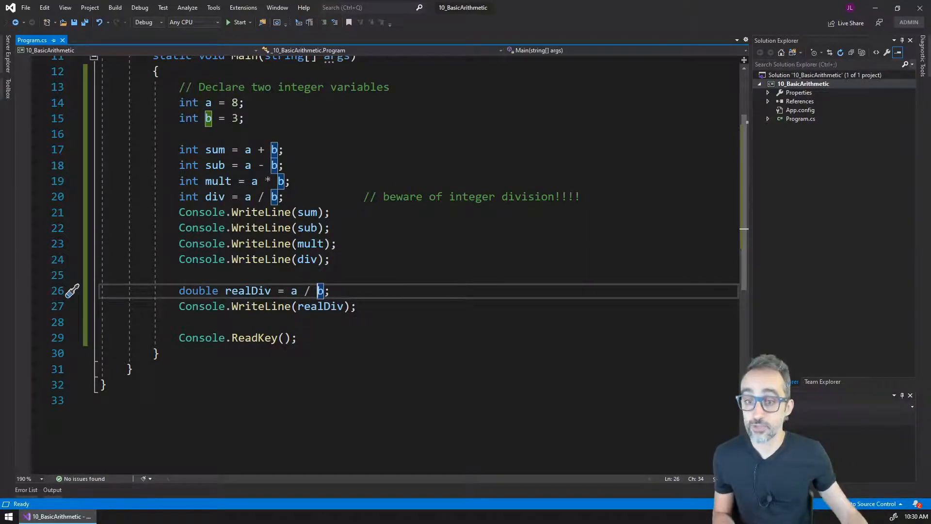
type("double")
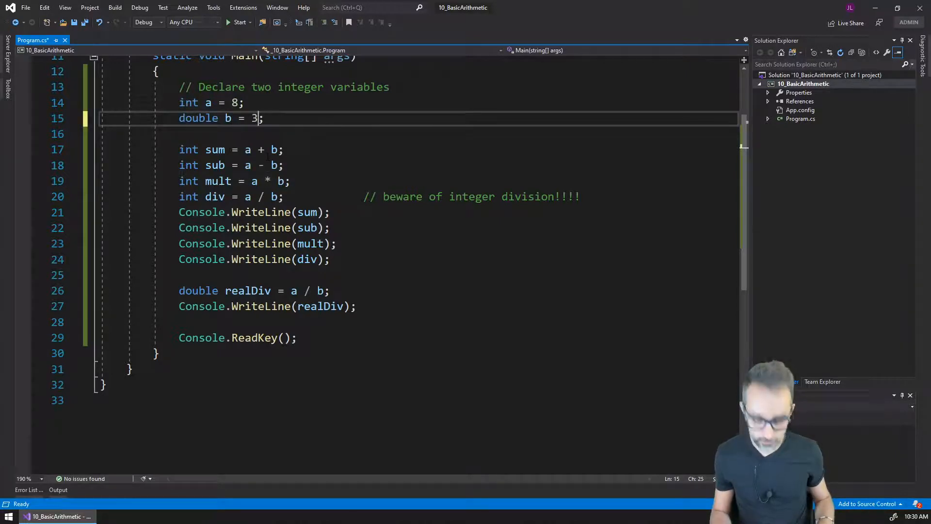
type(".0")
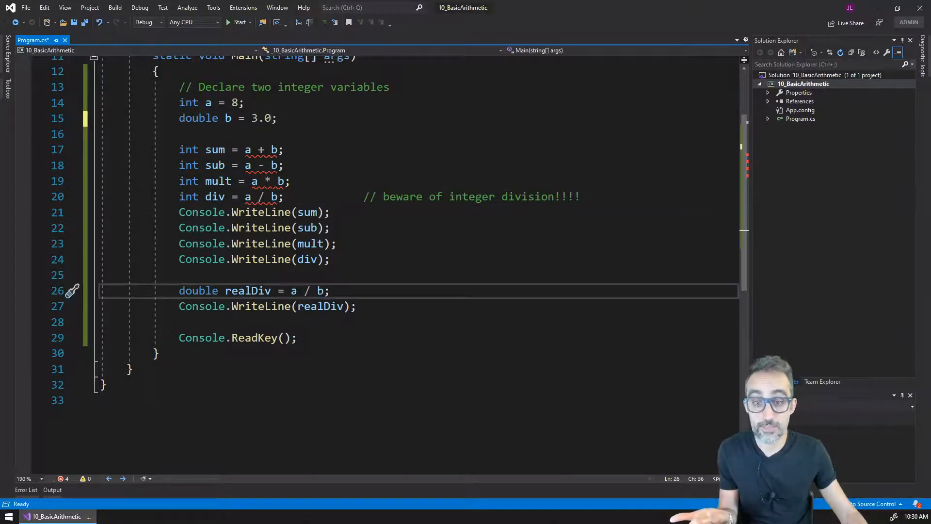
left_click(292, 290)
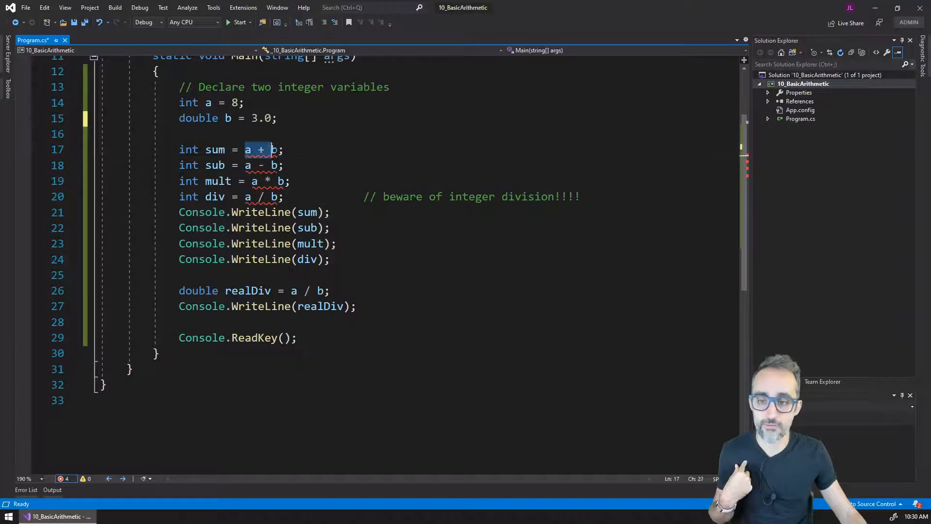
left_click(178, 134)
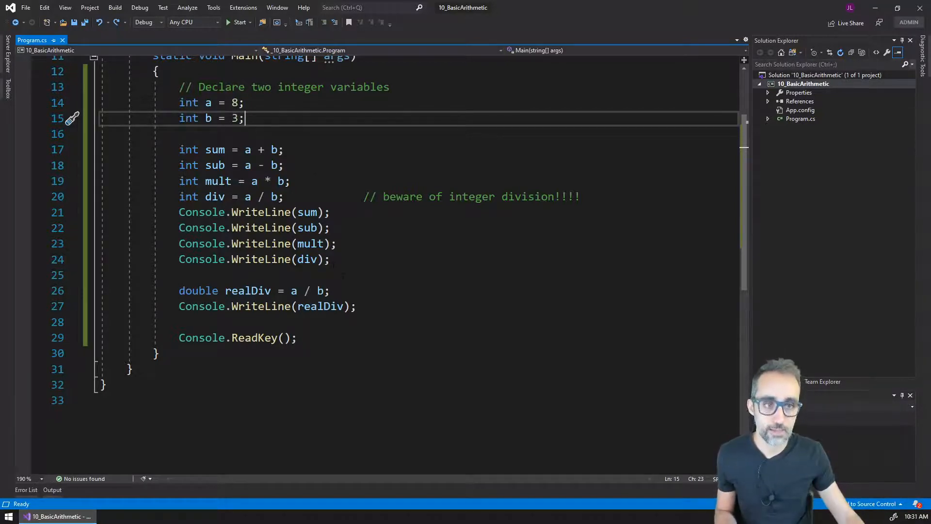
double_click(207, 119)
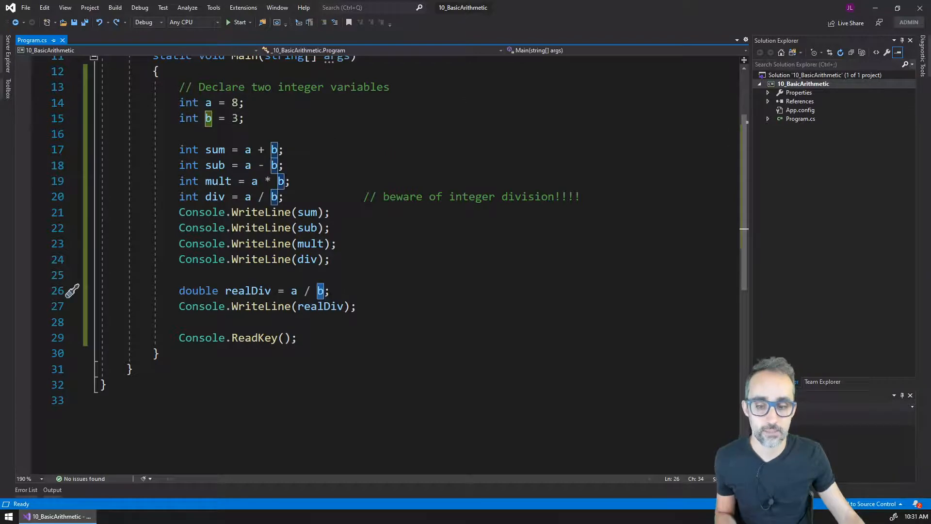
left_click(330, 289)
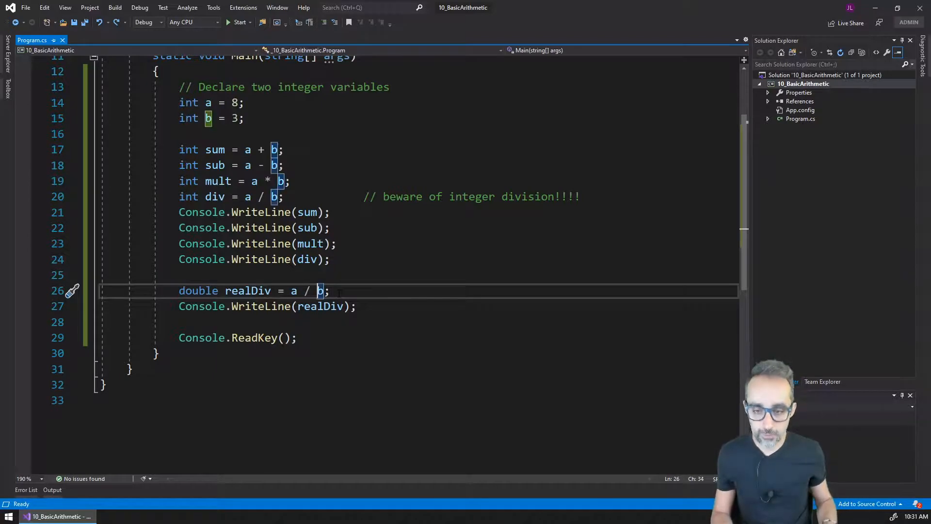
Cast the divisor so realDiv reads a / (double) b, then run the program
type("(double")
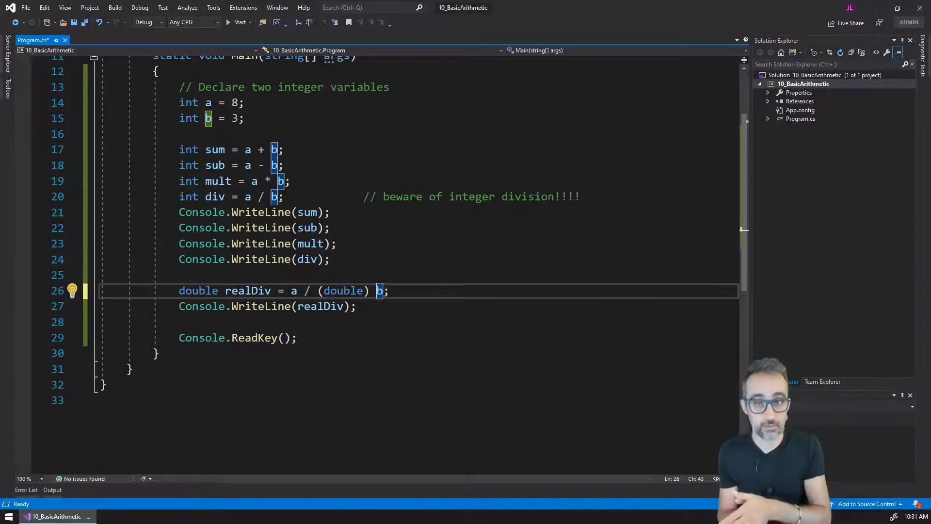
left_click(318, 289)
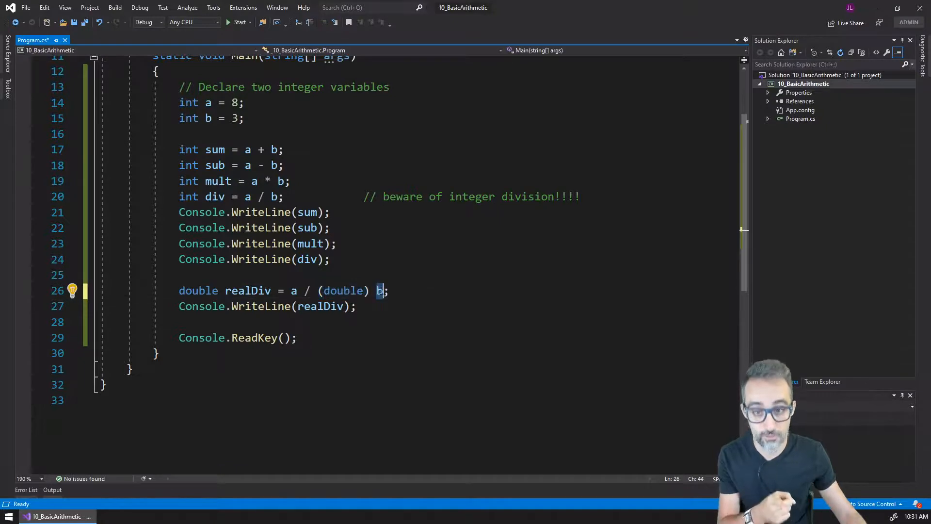
double_click(342, 290)
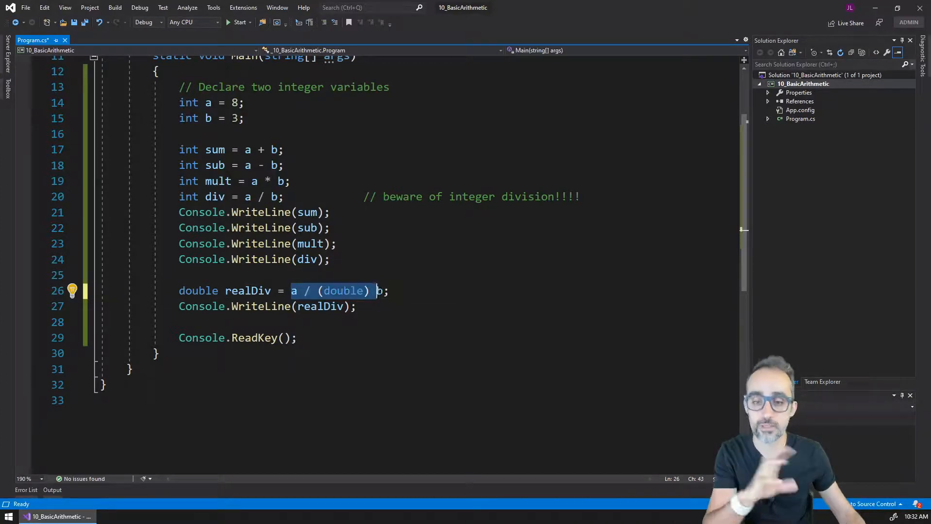
left_click(379, 290)
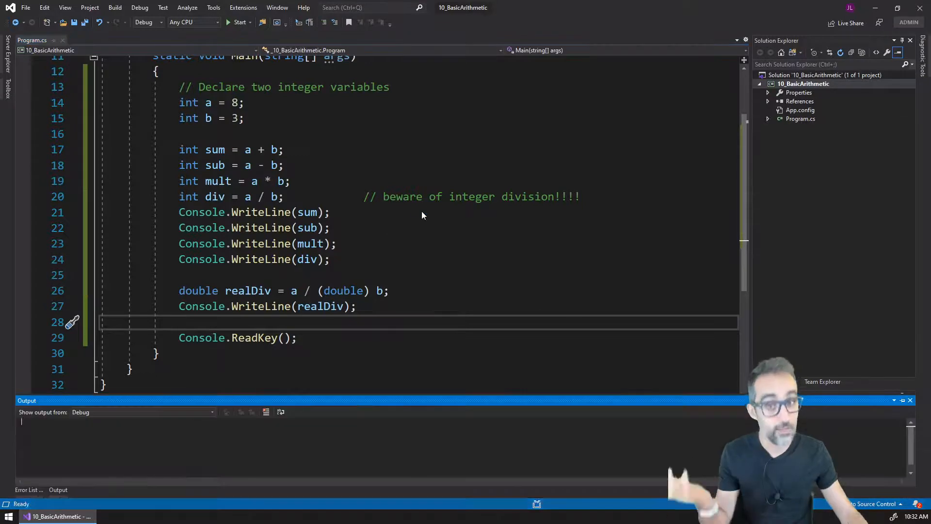
Close the run output and highlight the (double) cast in realDiv = a / (double) b
left_click(239, 22)
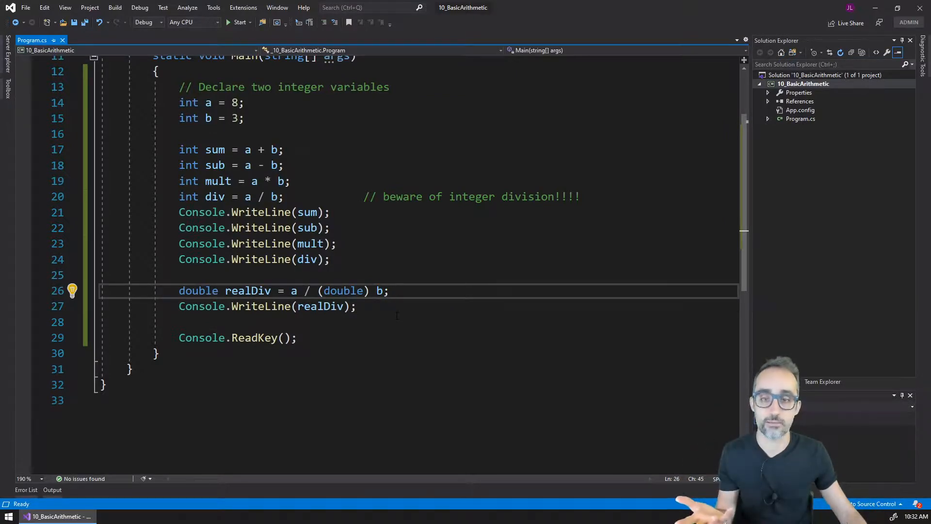
double_click(342, 290)
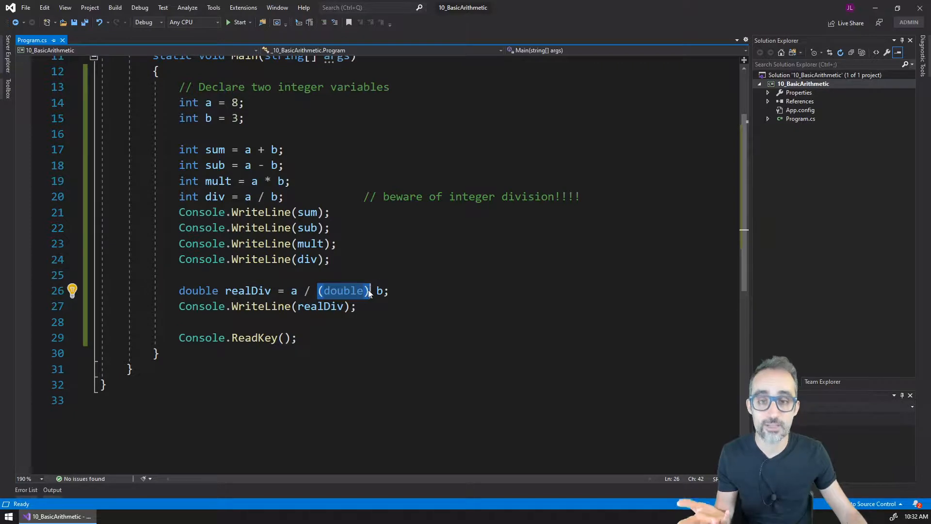
mouse_move(343, 290)
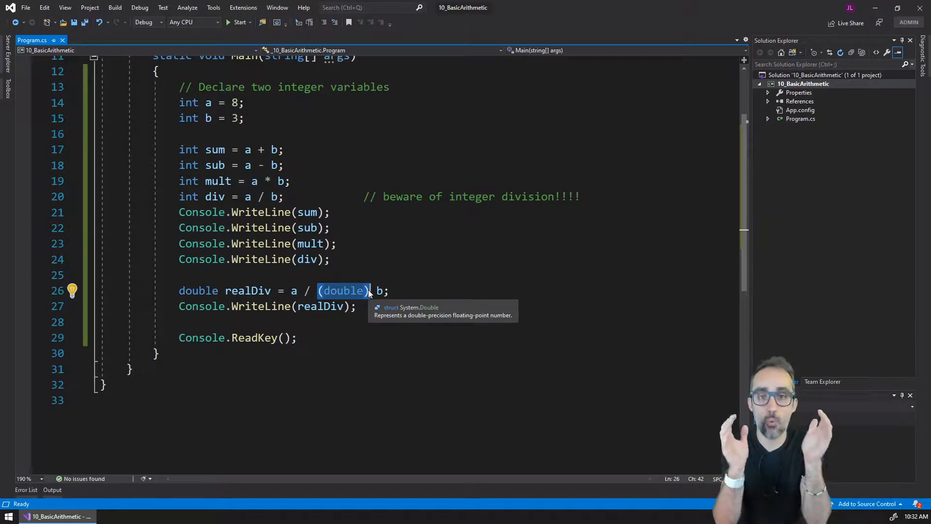